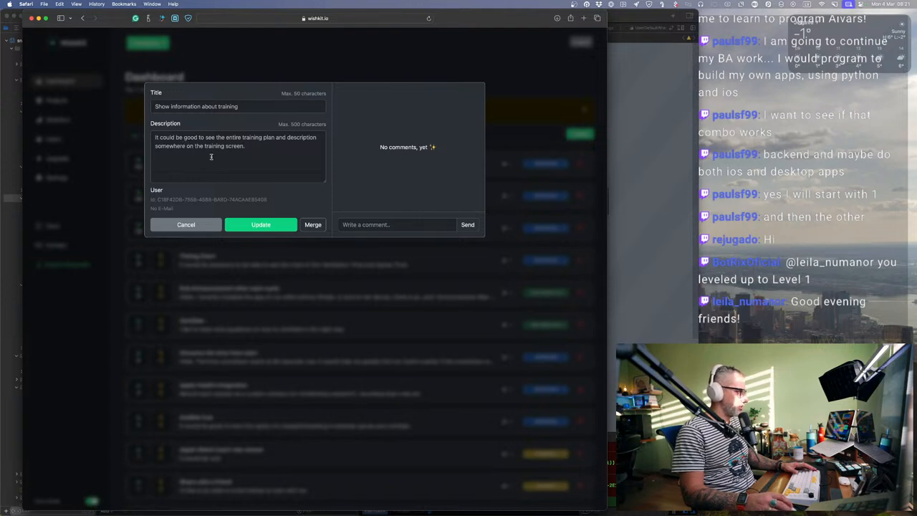
Step: Review the 'Show information about training' task, then return to the exercise screen's code
left_click(186, 223)
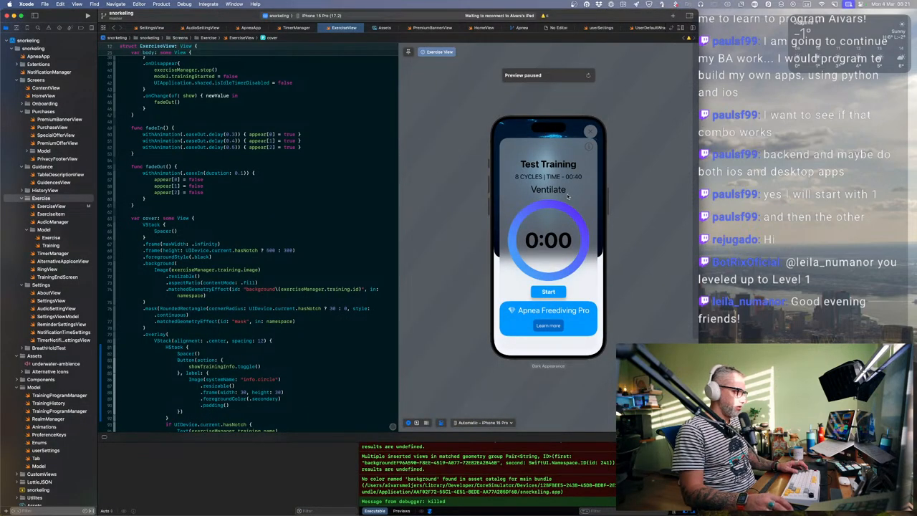
scroll("down", 3)
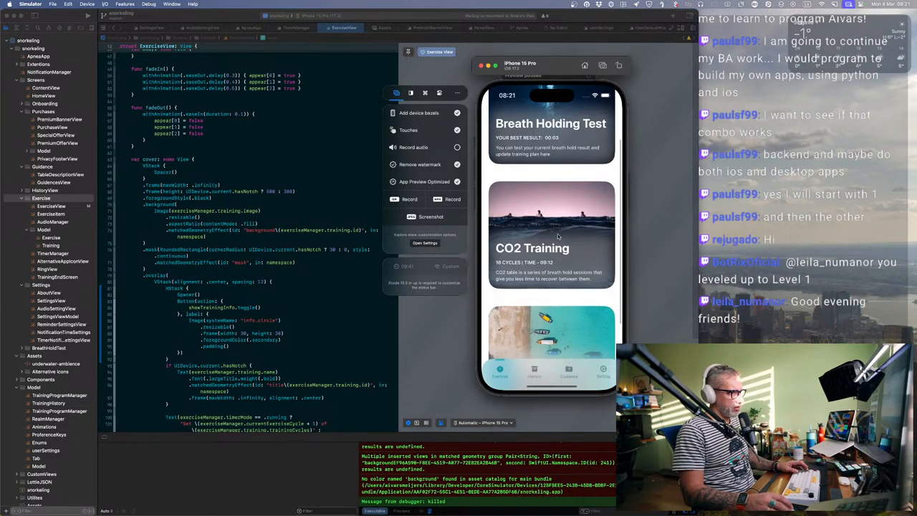
left_click(552, 236)
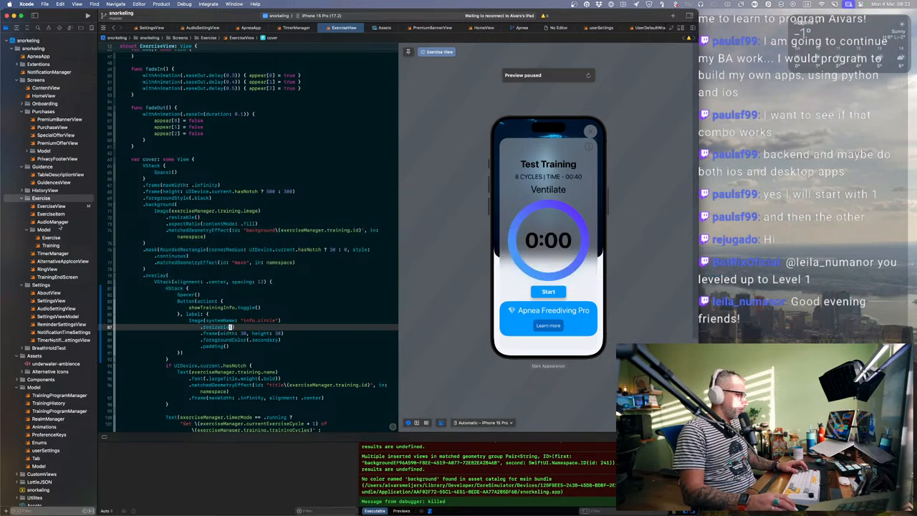
left_click(51, 221)
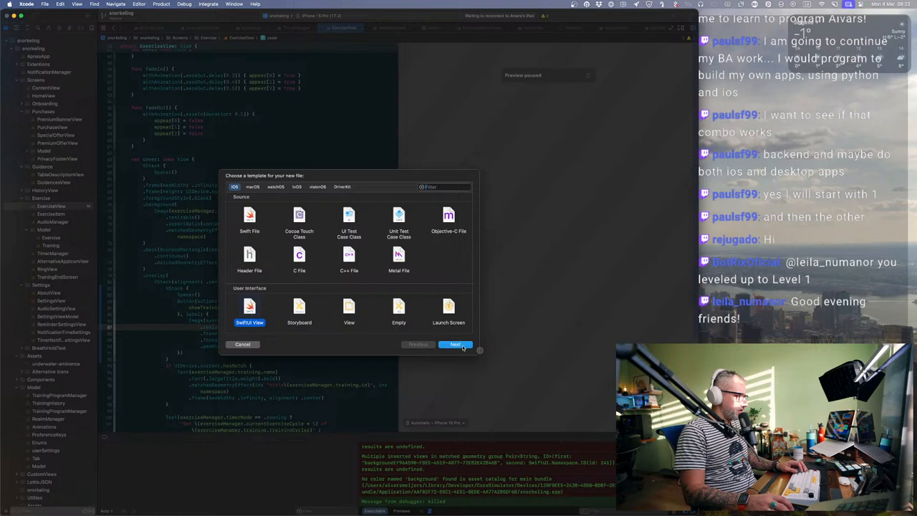
Step: Create a new file from the SwiftUI View template and confirm it
left_click(456, 344)
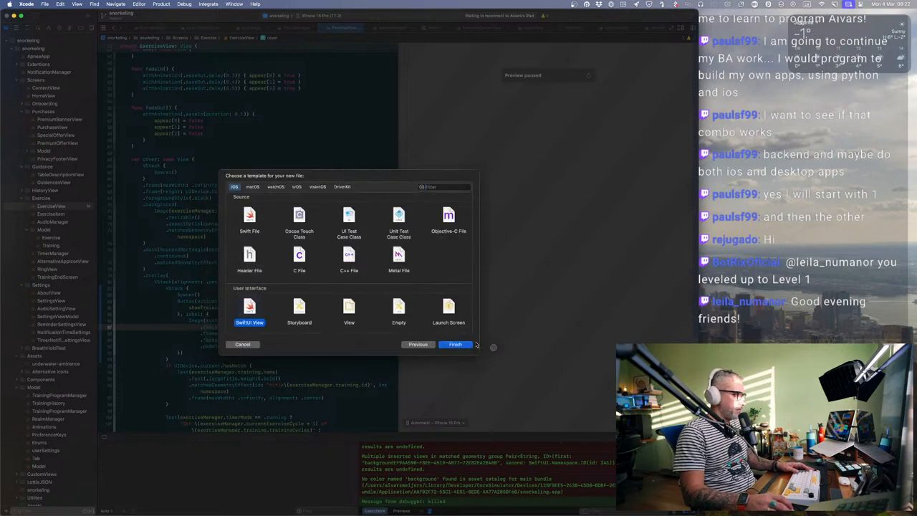
left_click(456, 344)
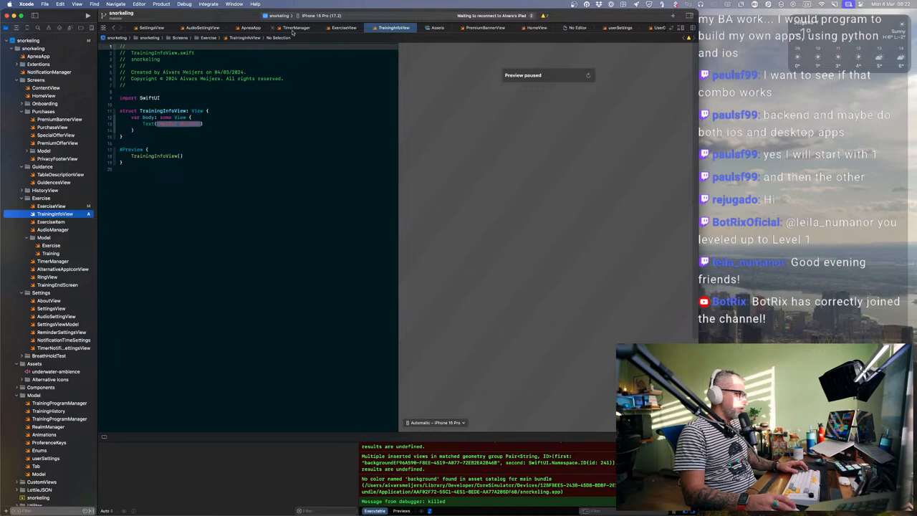
Step: Return to ExerciseView.swift and scroll through its code
left_click(344, 27)
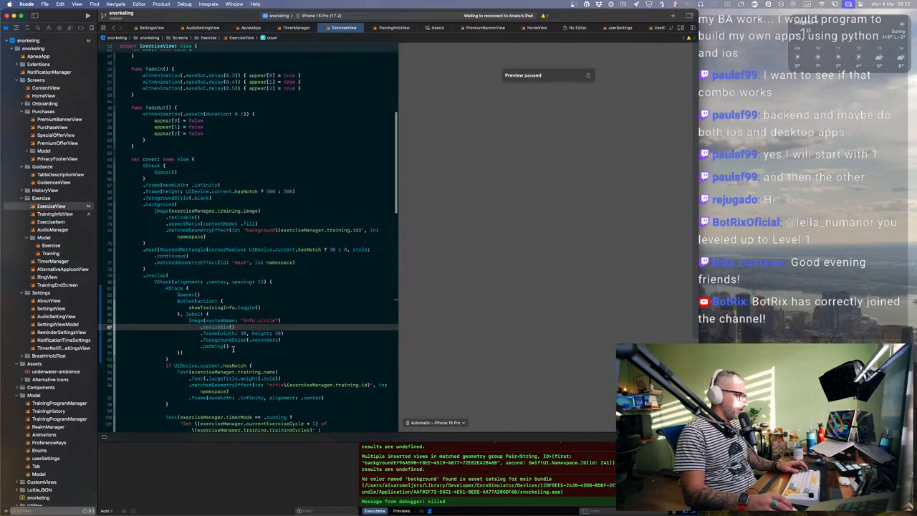
scroll("down", 3)
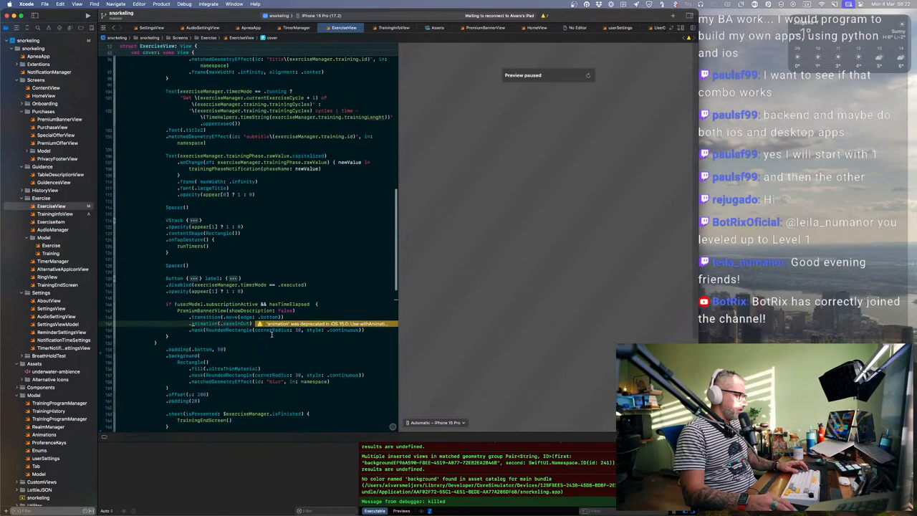
scroll("down", 3)
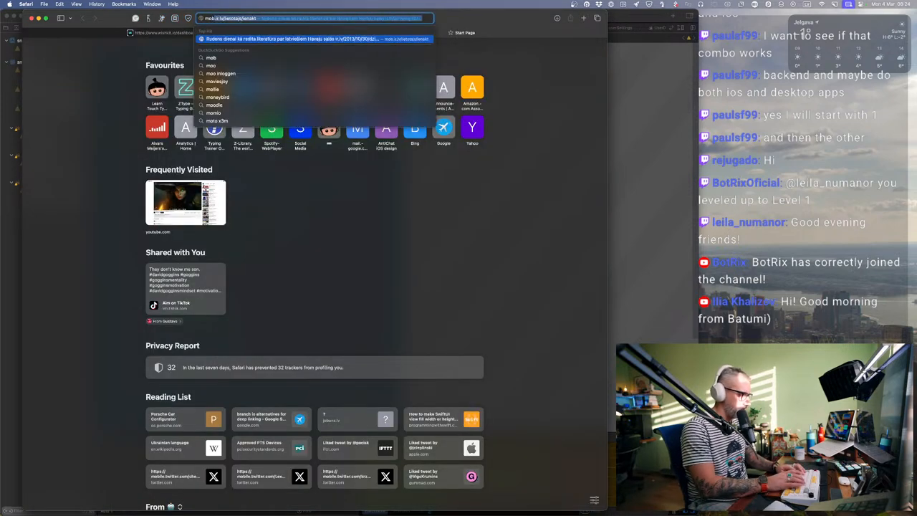
Step: Go to Mobbin, sign in with the Google account and dismiss the Figma plugin promo
type("mobi")
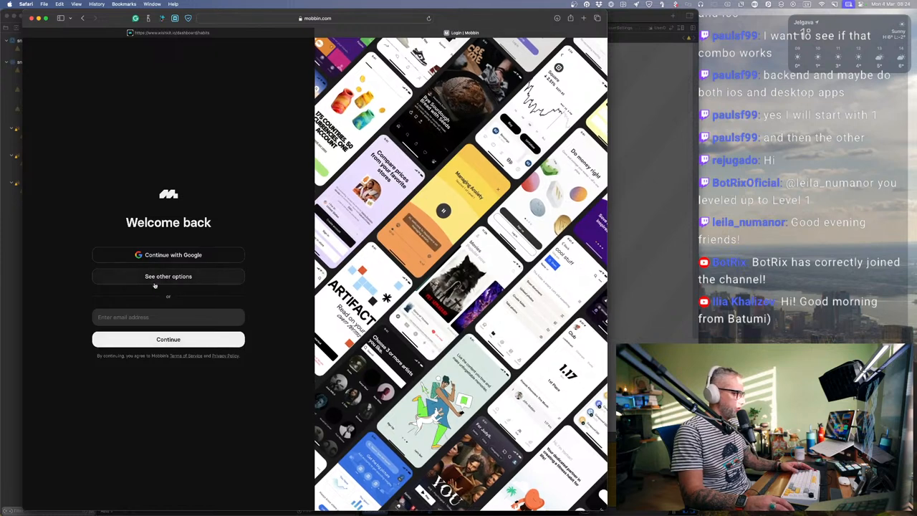
left_click(169, 255)
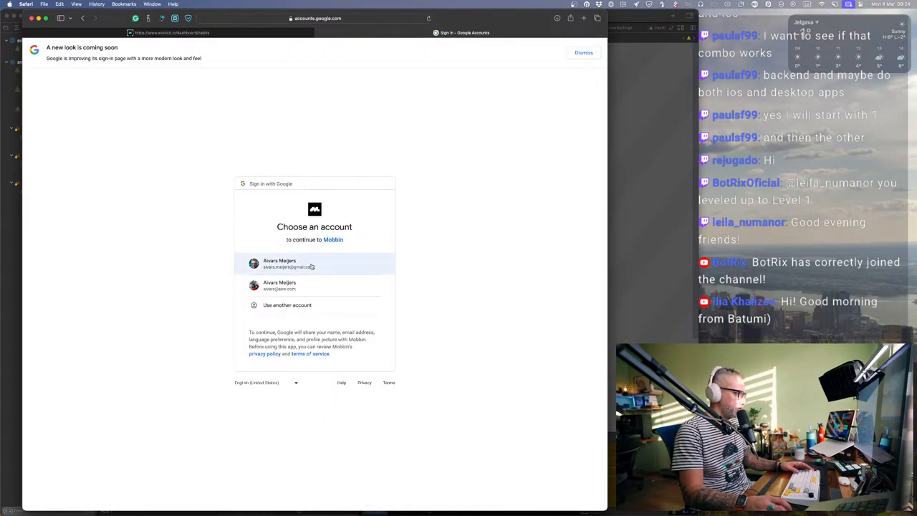
left_click(314, 264)
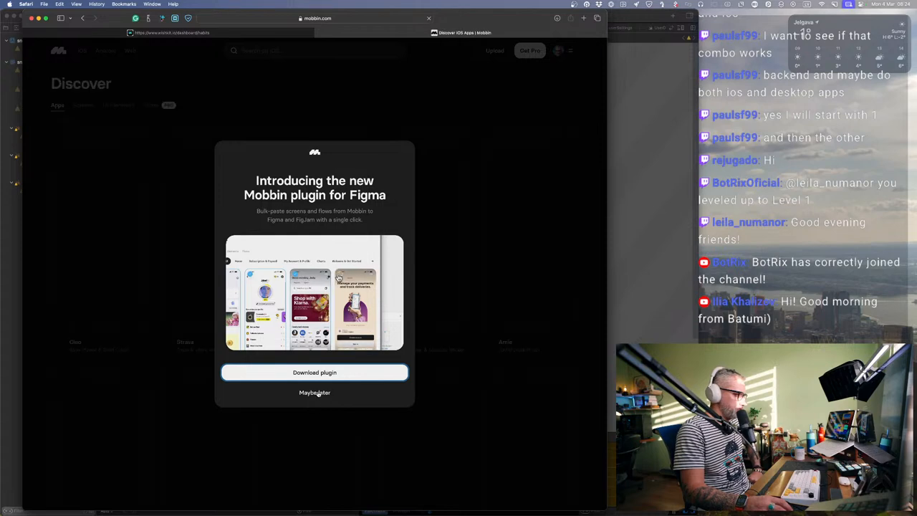
left_click(315, 393)
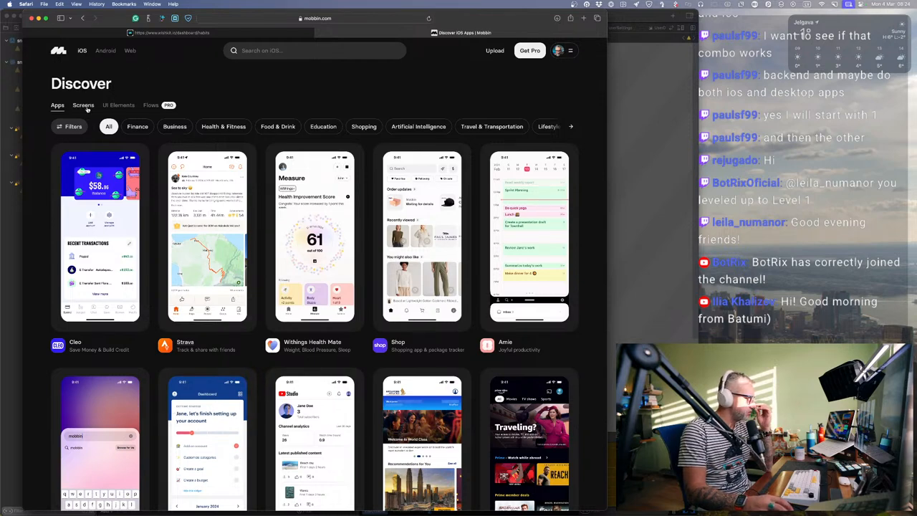
Step: Browse the Discover Health & Fitness app gallery down to the Apple Fitness card
left_click(83, 106)
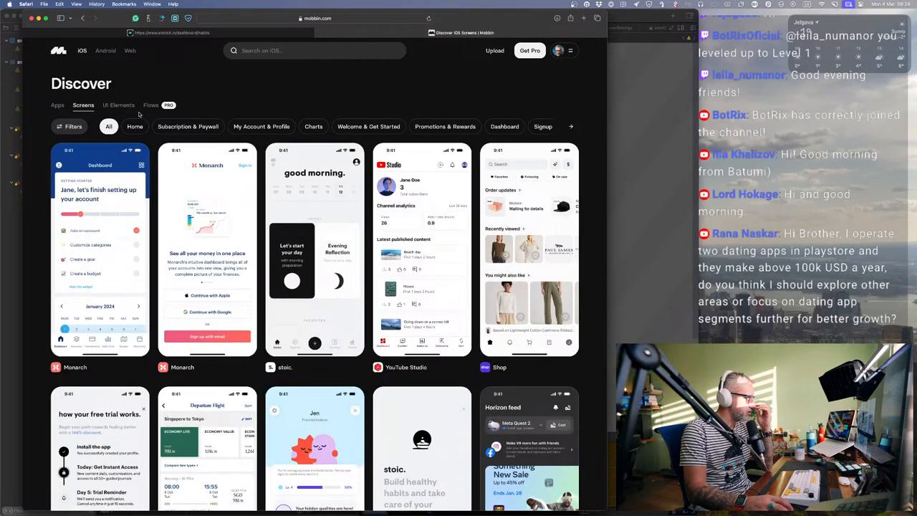
mouse_move(63, 111)
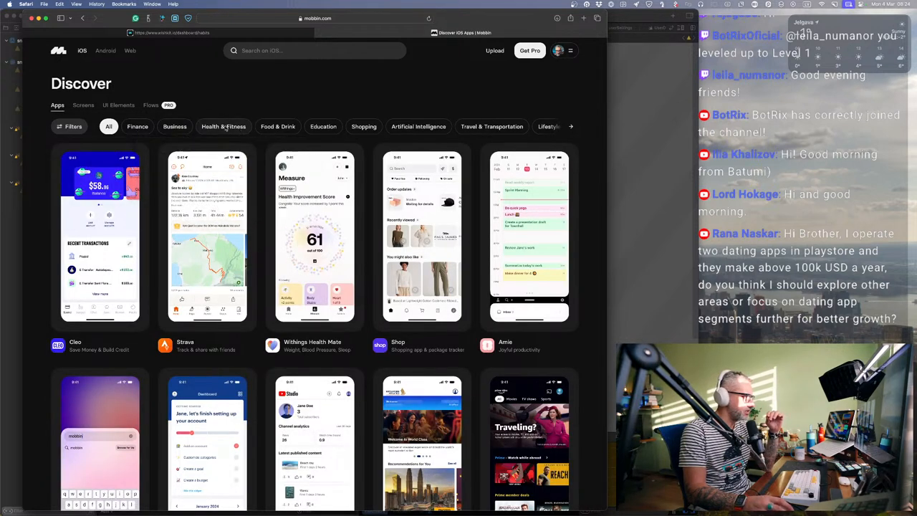
left_click(224, 126)
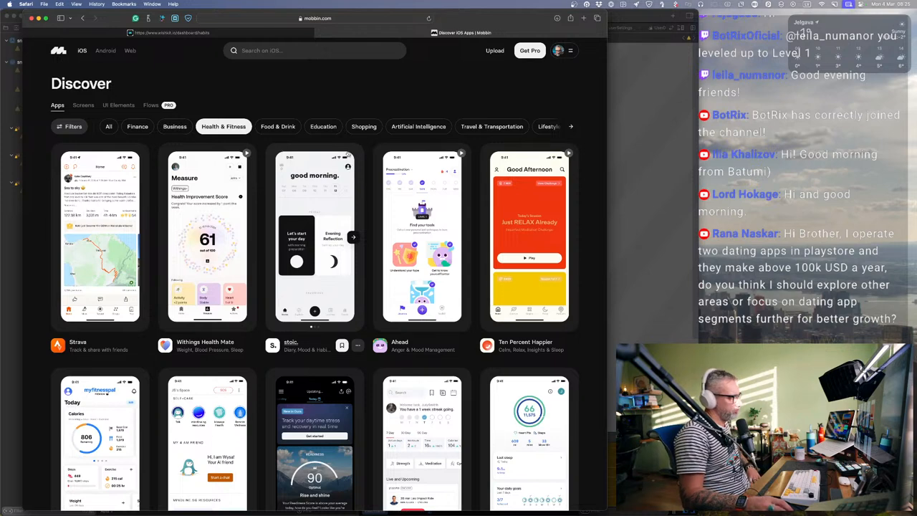
scroll("down", 3)
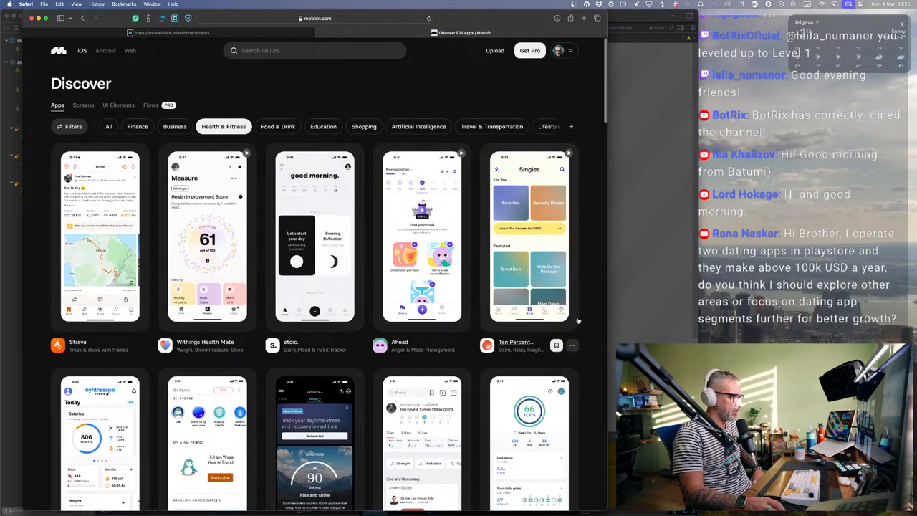
scroll("down", 3)
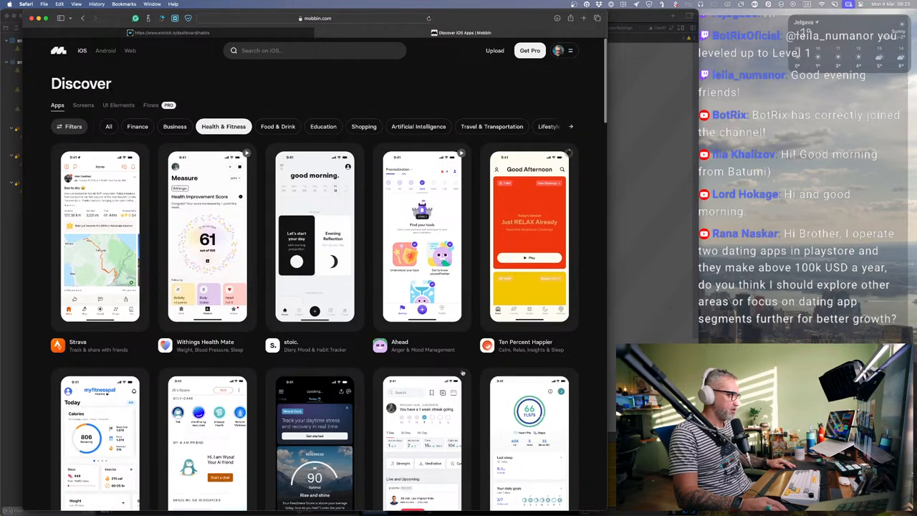
scroll("down", 3)
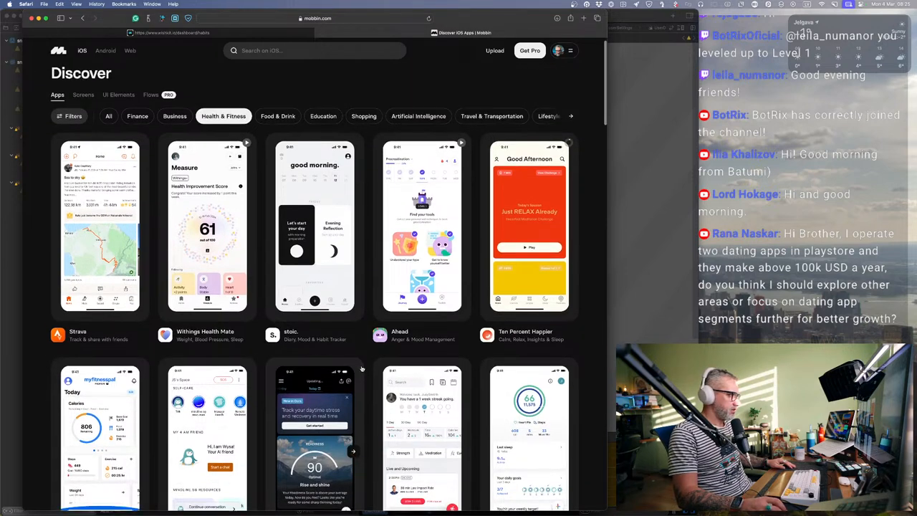
scroll("down", 3)
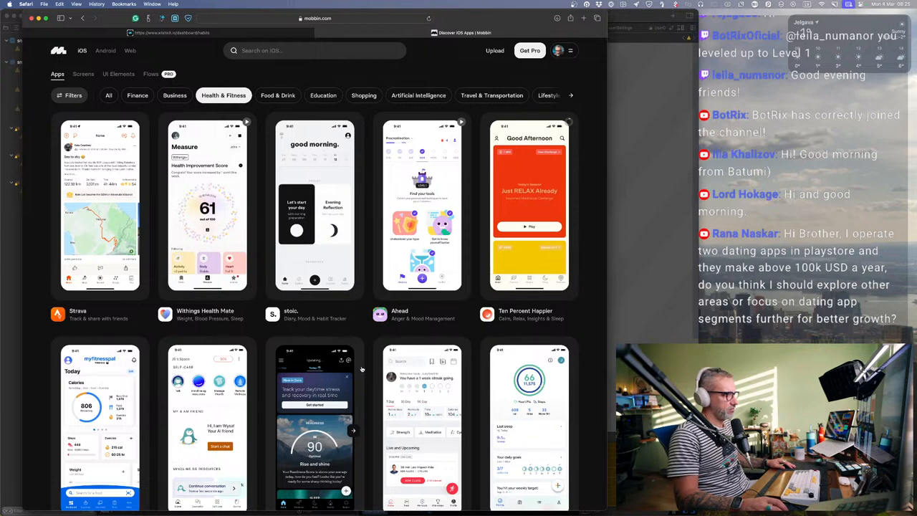
mouse_move(599, 362)
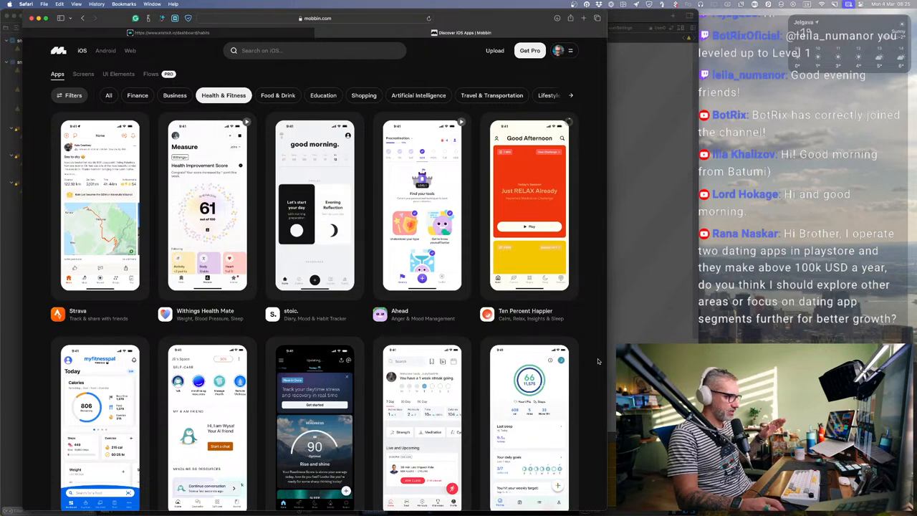
scroll("down", 3)
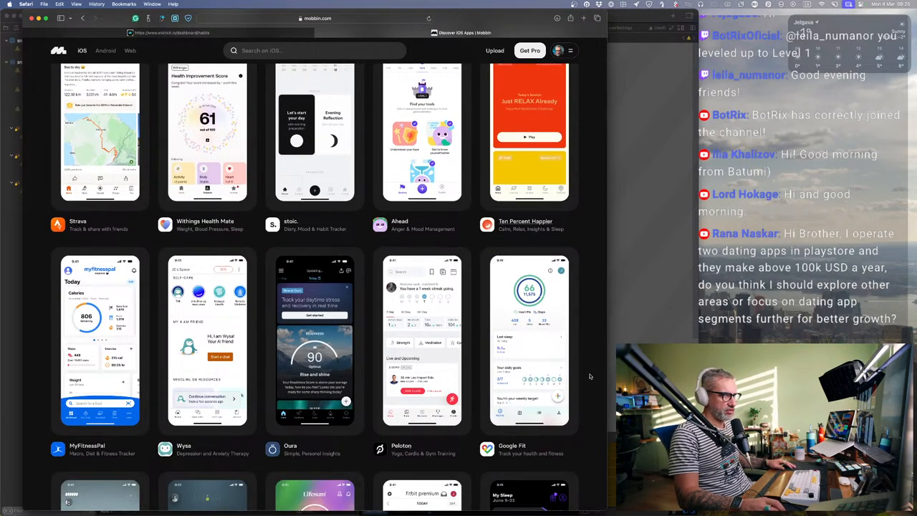
scroll("down", 3)
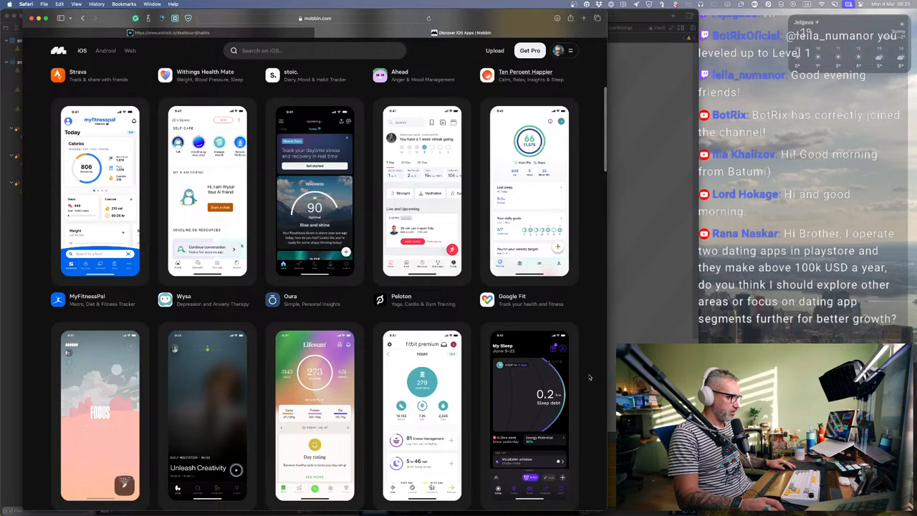
scroll("down", 3)
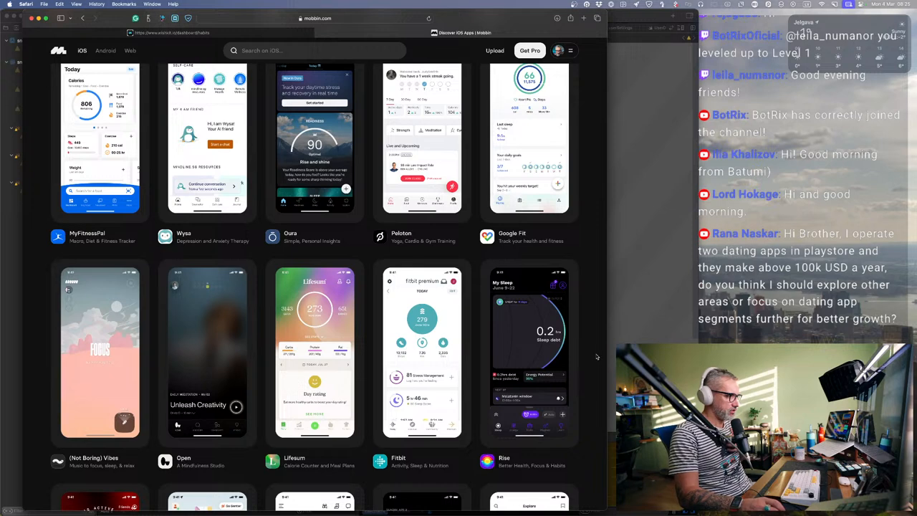
scroll("down", 3)
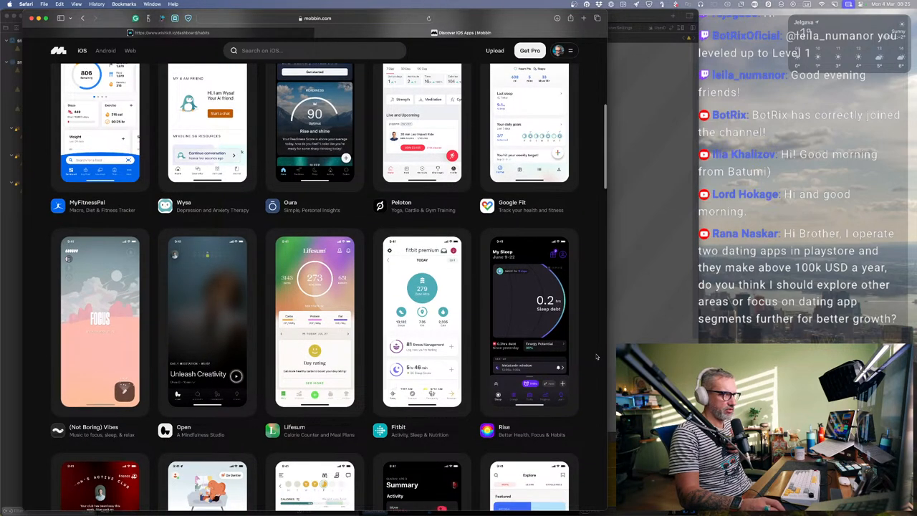
scroll("down", 3)
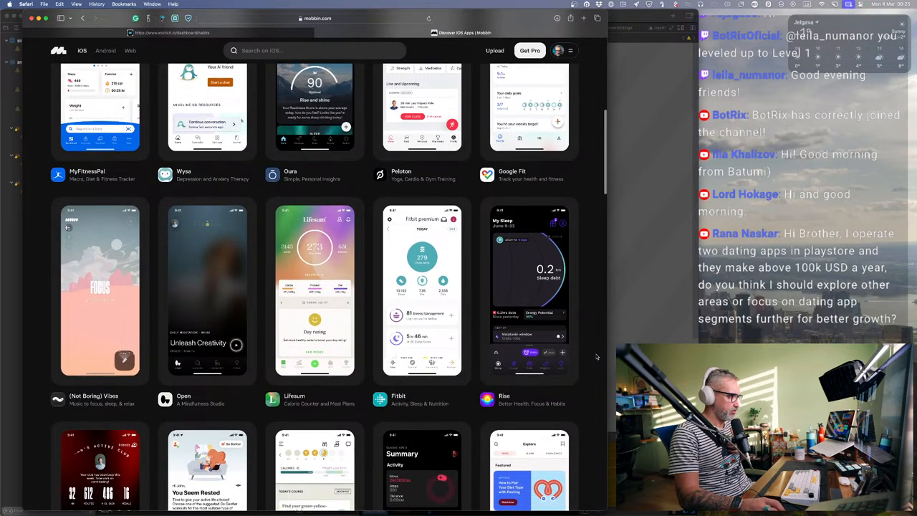
scroll("down", 3)
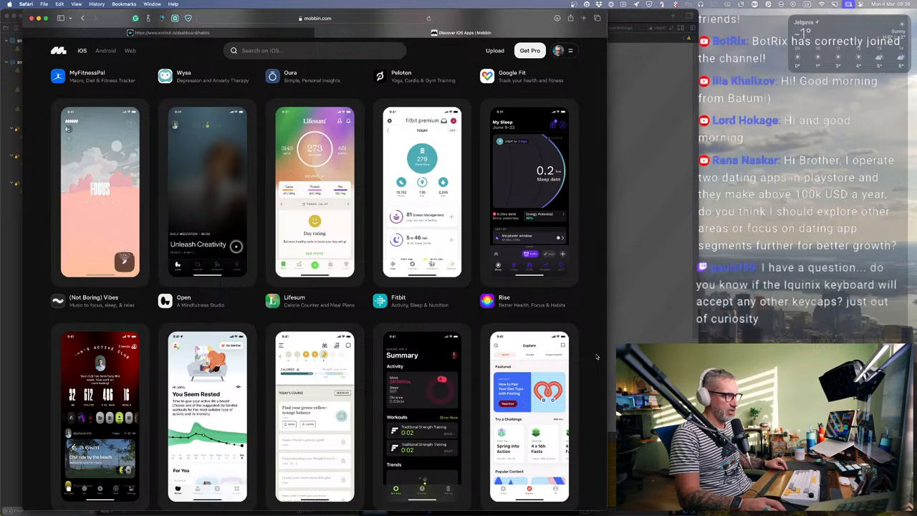
scroll("down", 3)
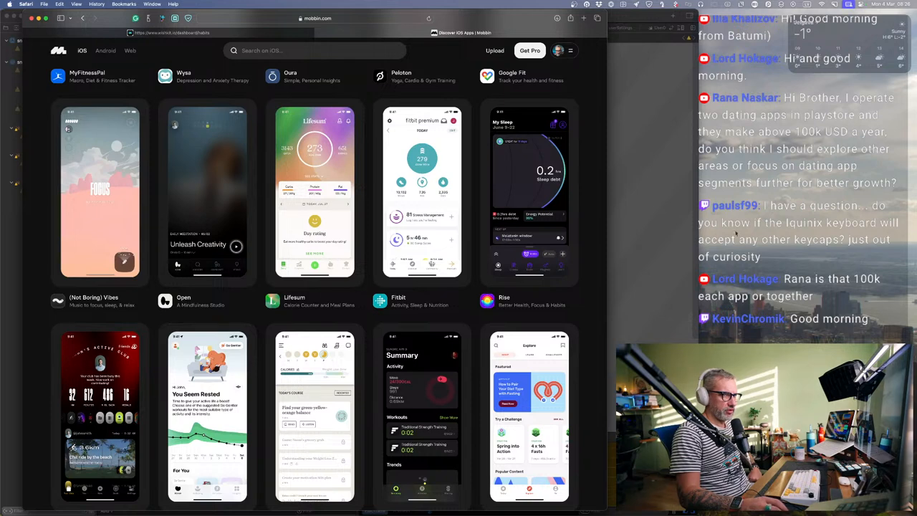
scroll("down", 3)
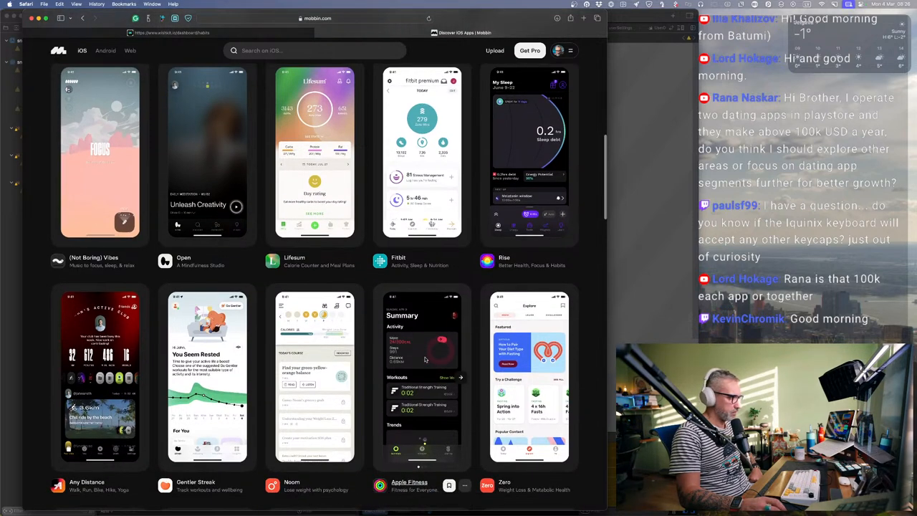
scroll("down", 3)
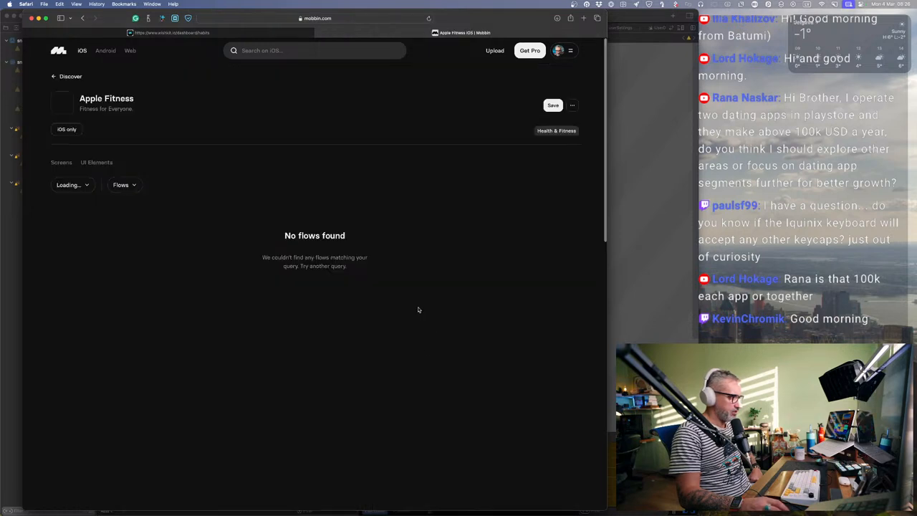
Step: Show Apple Fitness's flow list and scroll toward the Summary flow
left_click(130, 113)
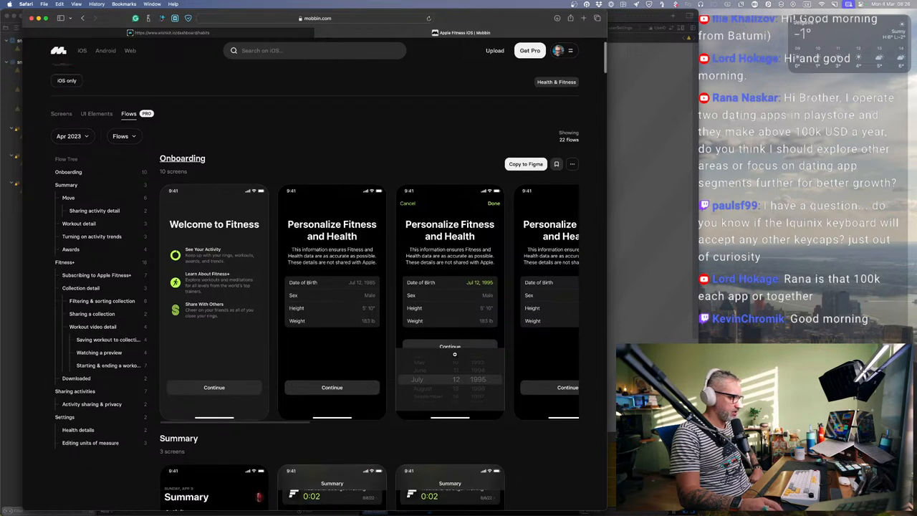
scroll("down", 3)
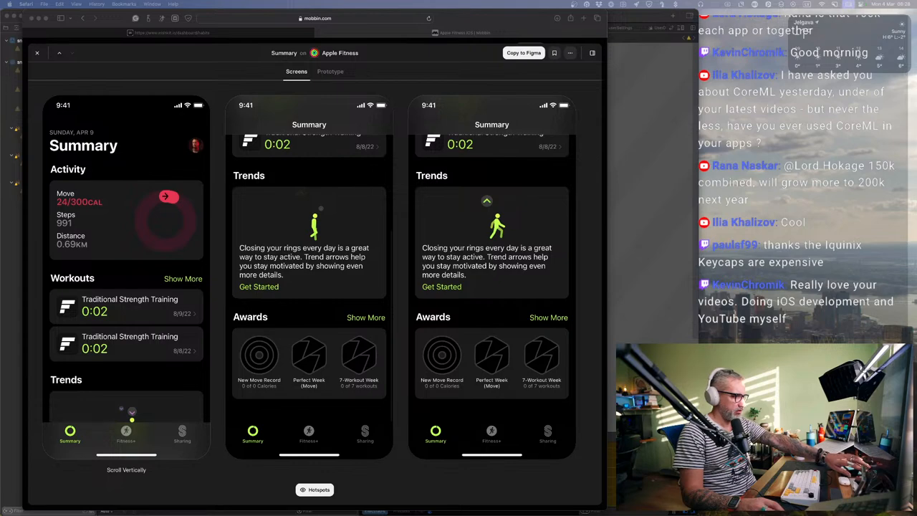
left_click(509, 31)
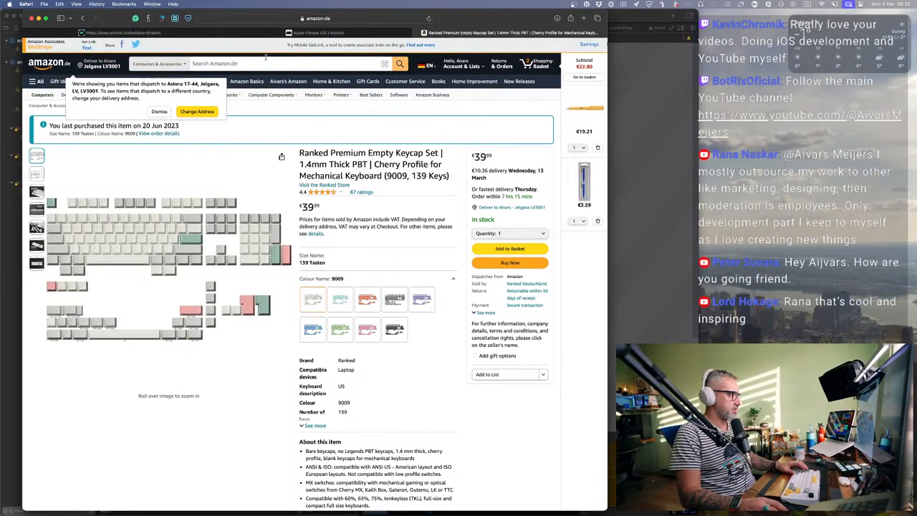
left_click(315, 17)
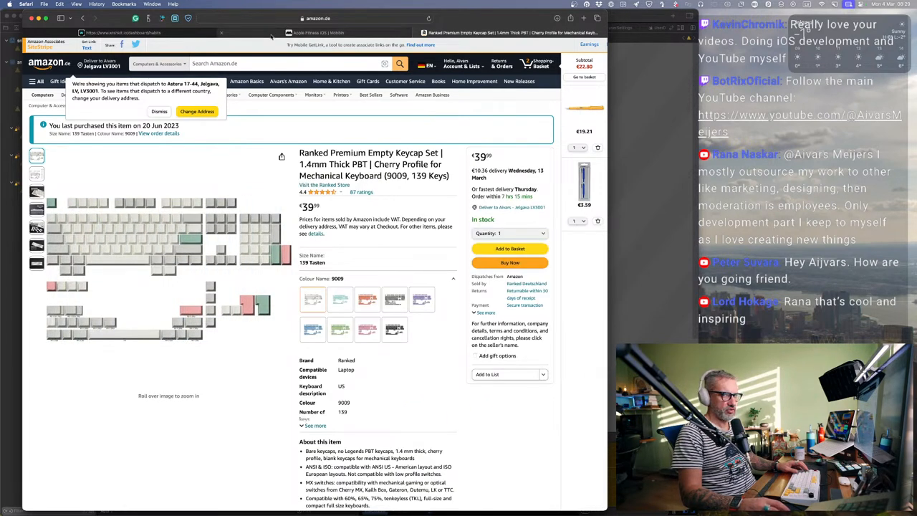
left_click(316, 31)
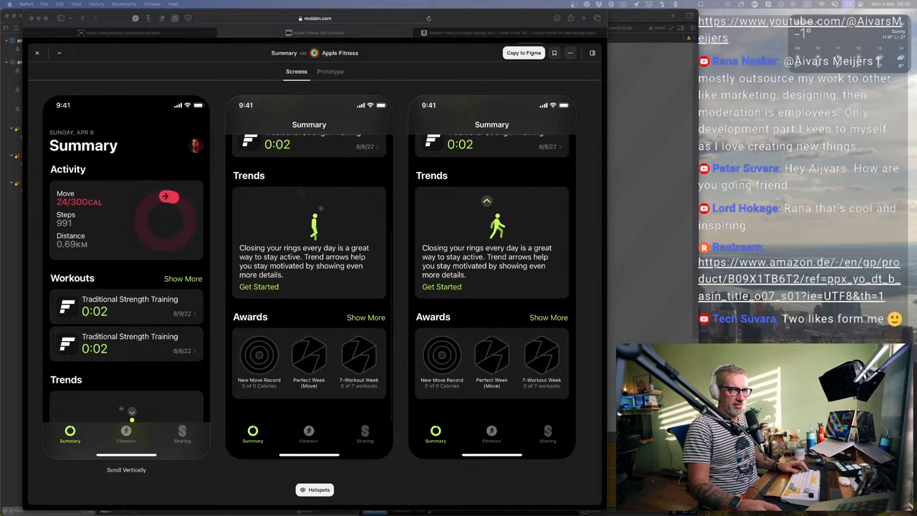
mouse_move(121, 379)
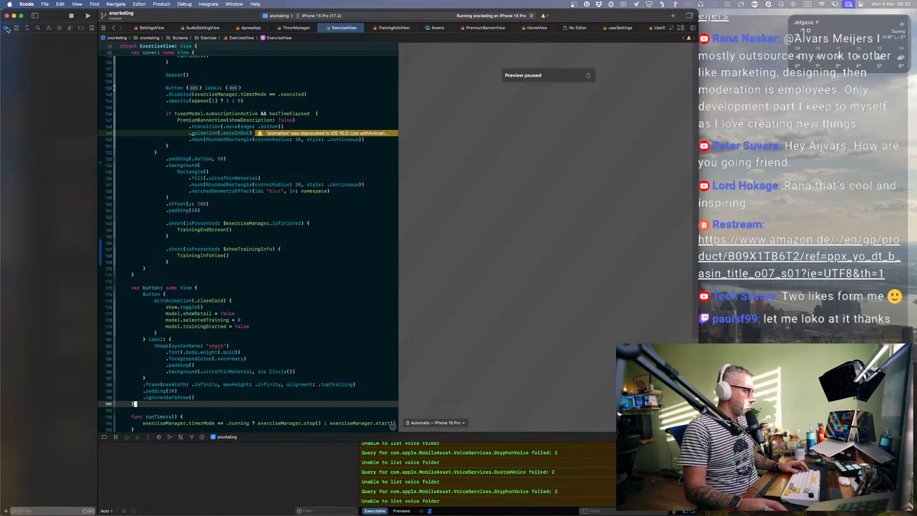
Step: Bring TrainingInfoView.swift with its default Hello, World! body into the editor
left_click(7, 27)
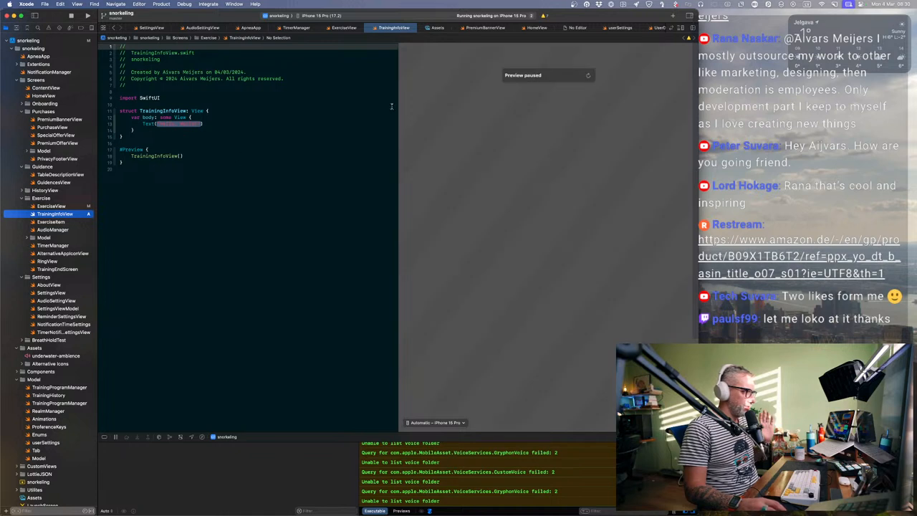
Step: Resume the paused TrainingInfoView canvas preview so it rebuilds
left_click(588, 75)
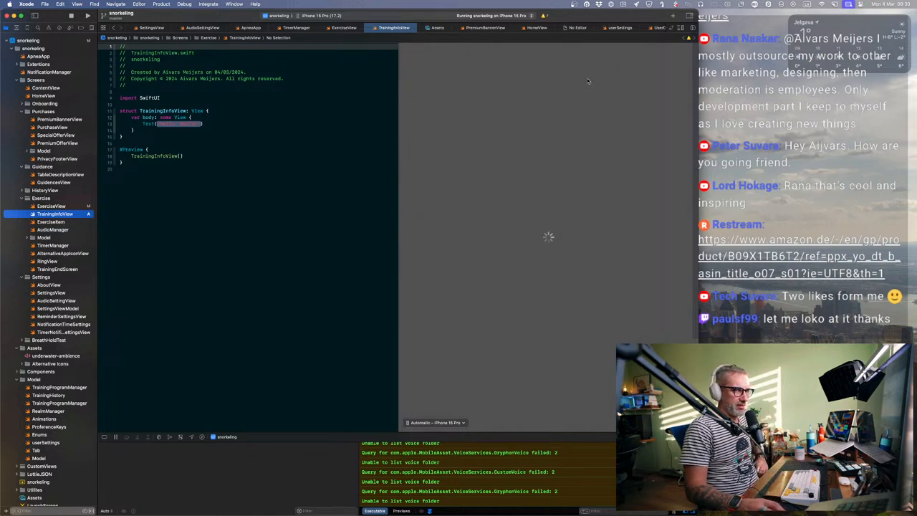
mouse_move(493, 215)
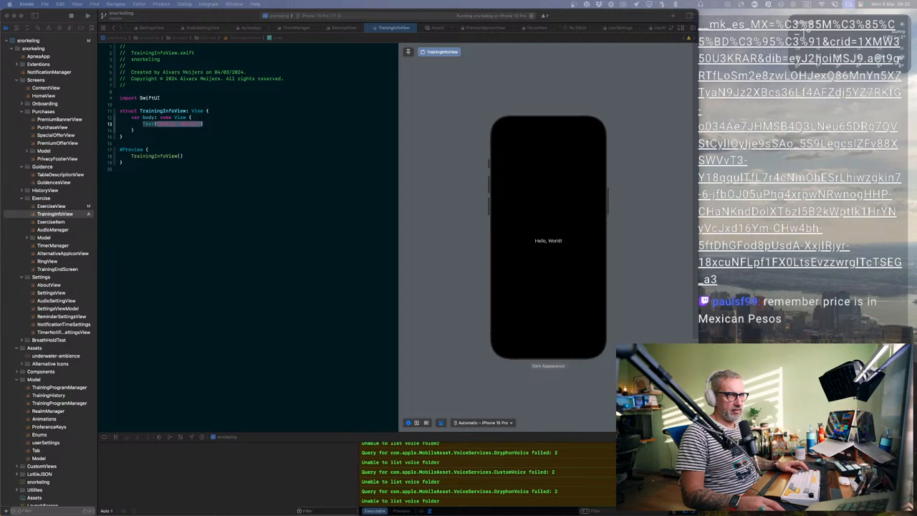
Step: Scroll the TrainingInfoView code while the Hello, World! preview renders
scroll("down", 3)
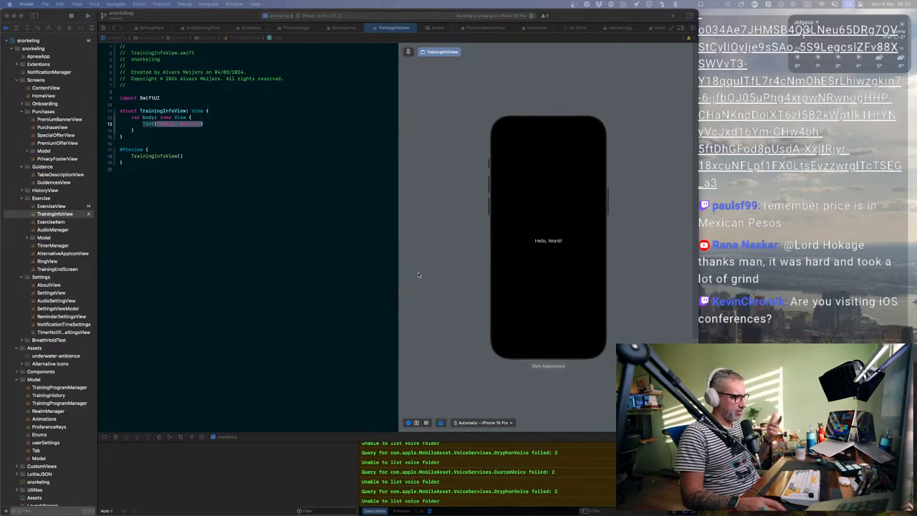
mouse_move(378, 189)
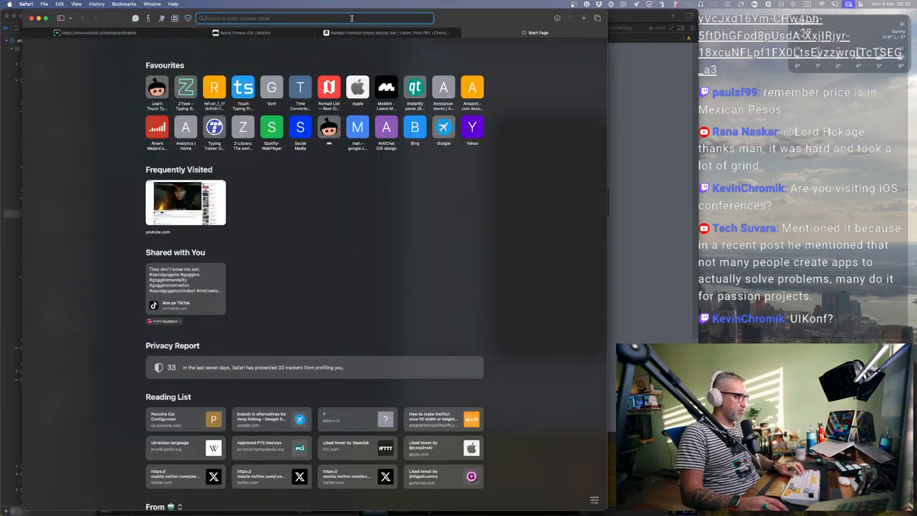
Step: Search 'ios dev Tools' and go to the Deep Dish Swift 2024 conference site
type("ios dev Tools")
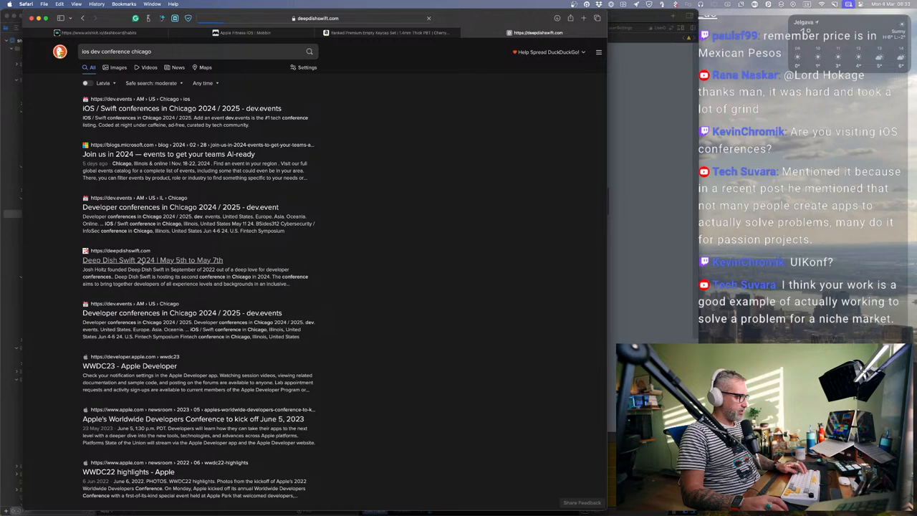
left_click(151, 260)
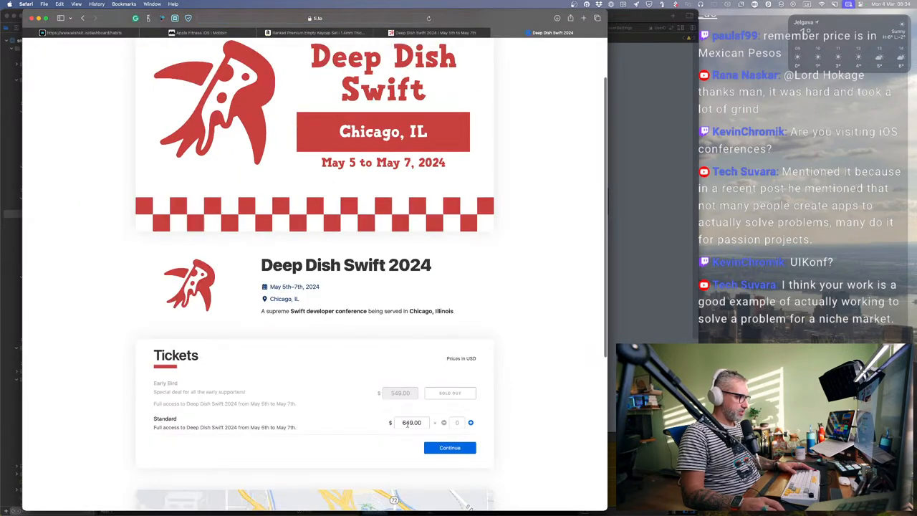
left_click(413, 421)
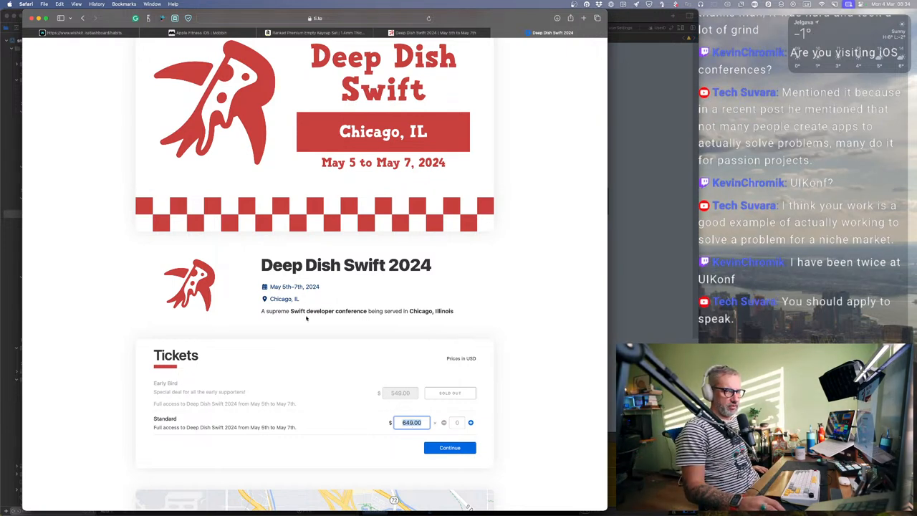
mouse_move(384, 300)
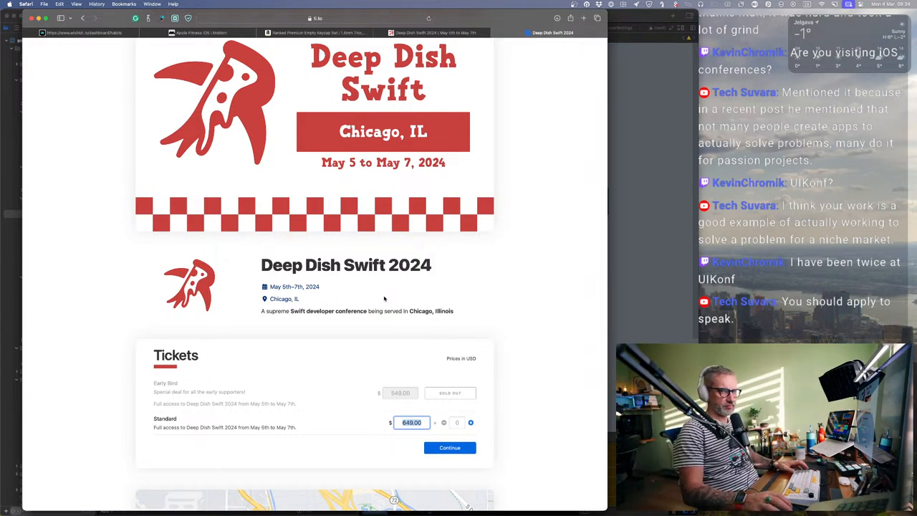
mouse_move(189, 129)
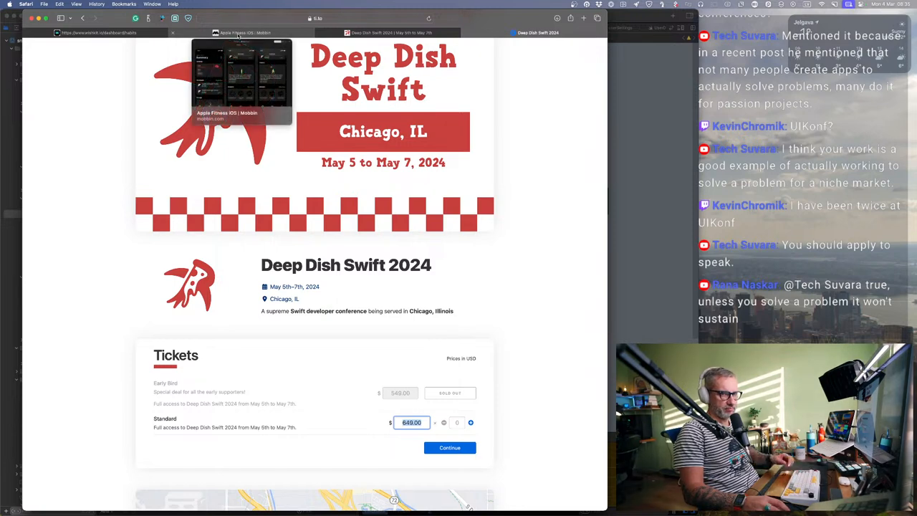
Step: Switch to the Mobbin tab showing the Apple Fitness Summary screens
left_click(244, 31)
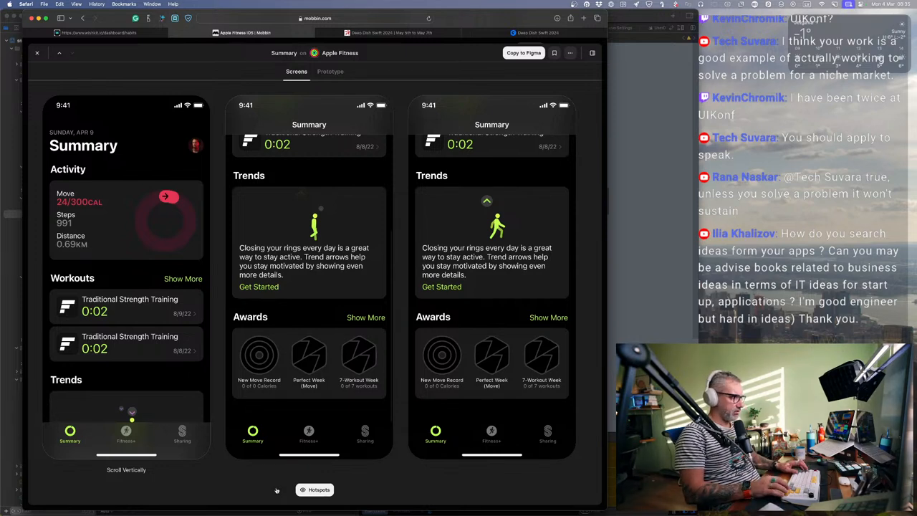
mouse_move(330, 282)
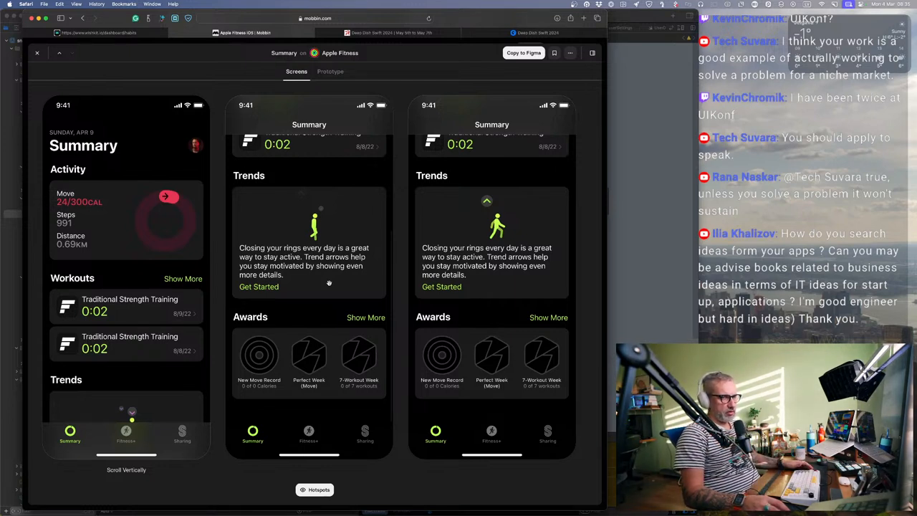
mouse_move(189, 241)
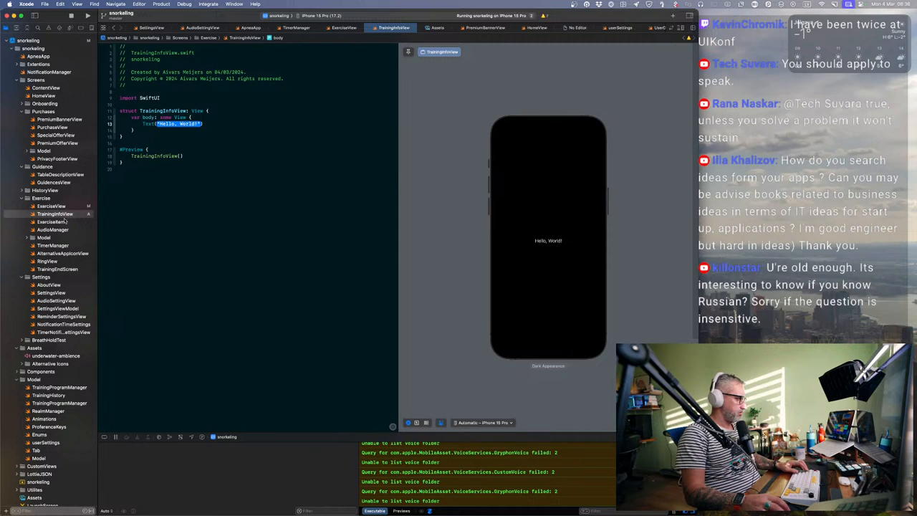
Step: Replace the Hello, World! placeholder with a VStack containing a Text view
left_click(54, 214)
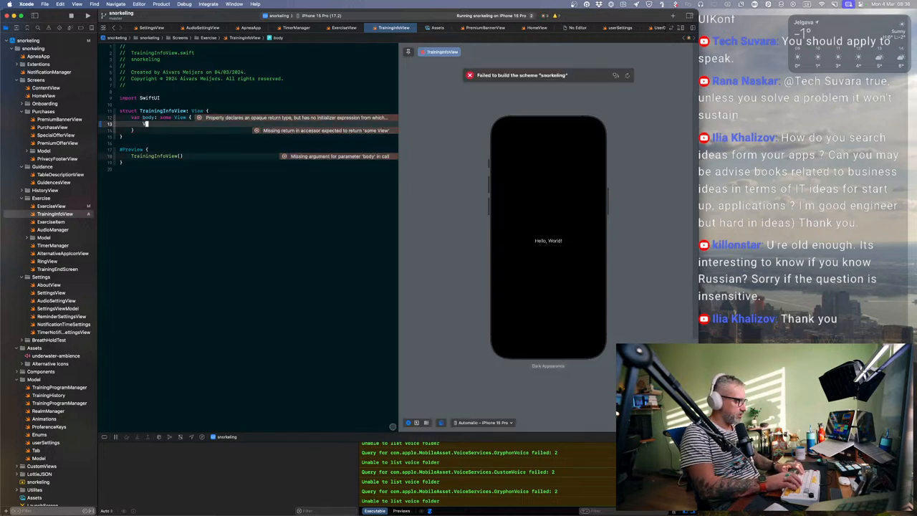
type("VStack {")
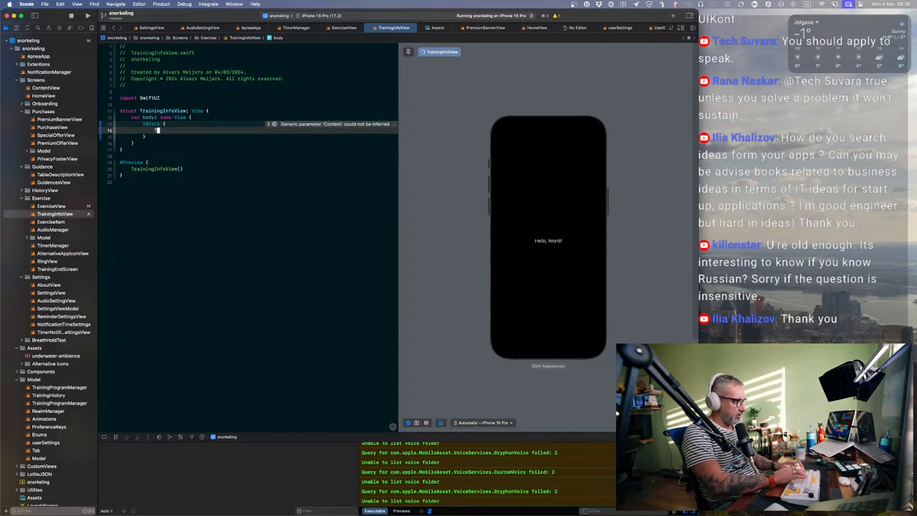
type("Text(\"Tra")
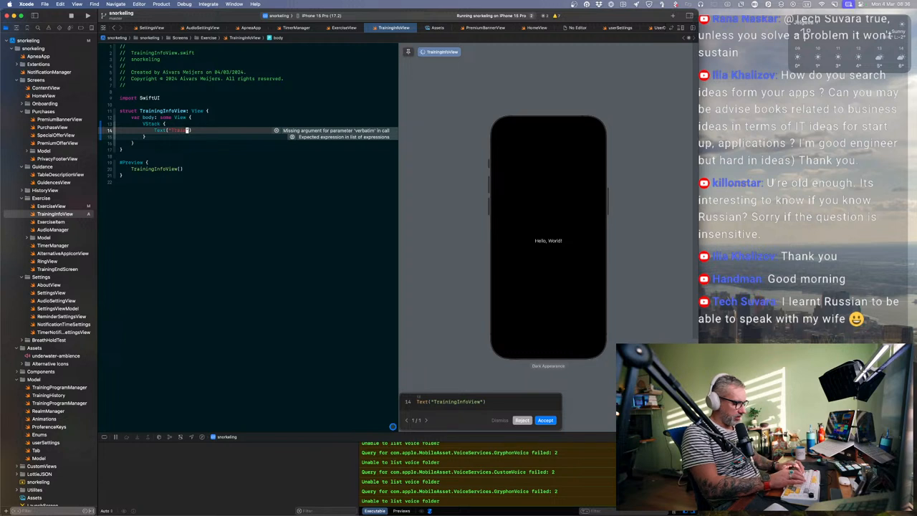
left_click(544, 420)
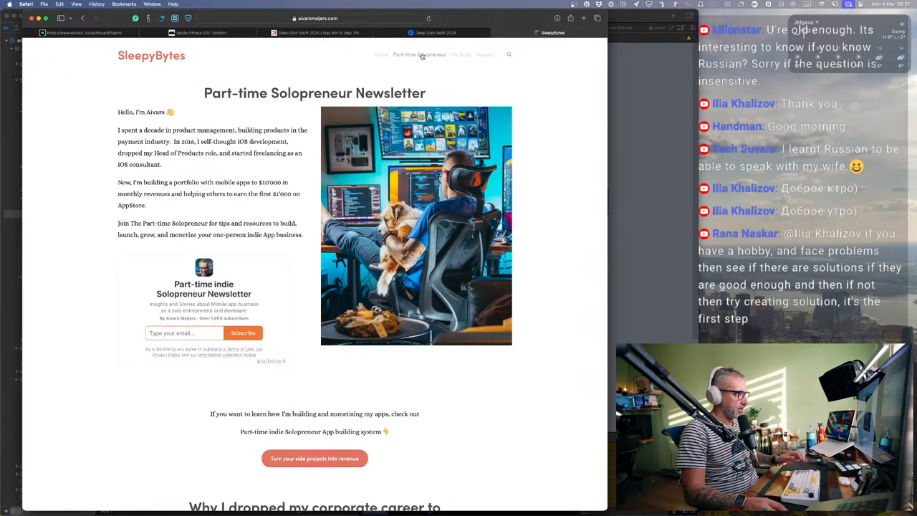
Step: Scroll through the indie app-building course page, then return to the Deep Dish Swift 2024 tickets tab
left_click(313, 458)
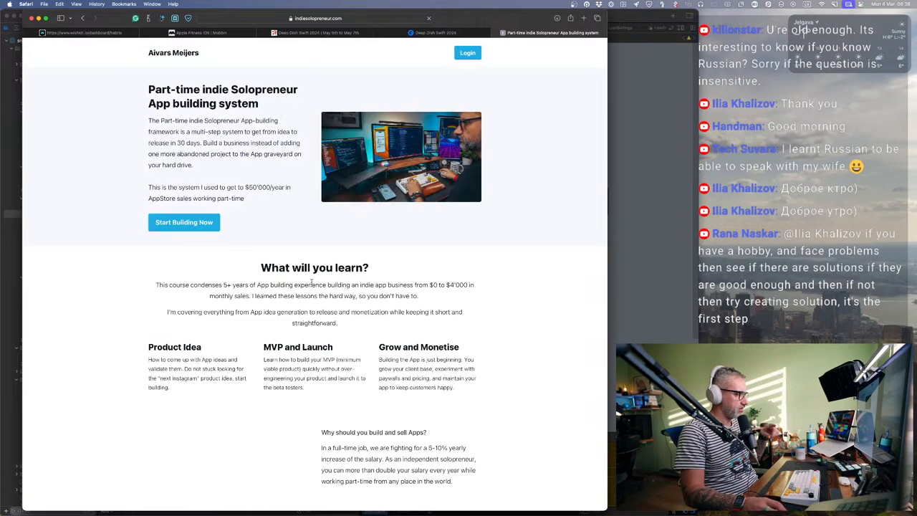
scroll("down", 3)
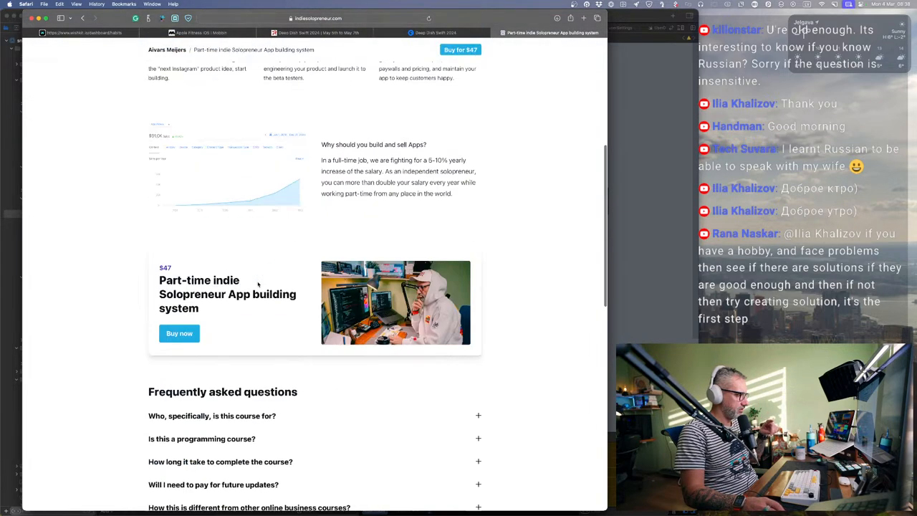
scroll("up", 3)
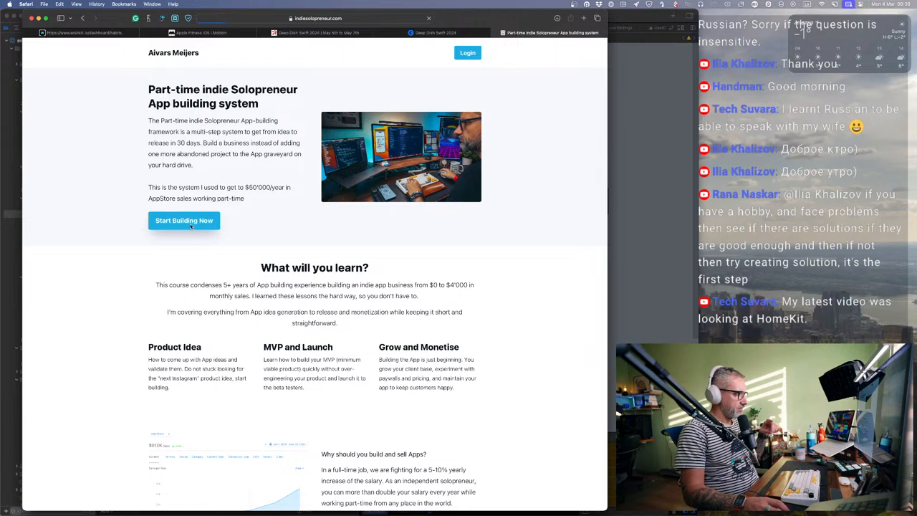
left_click(184, 221)
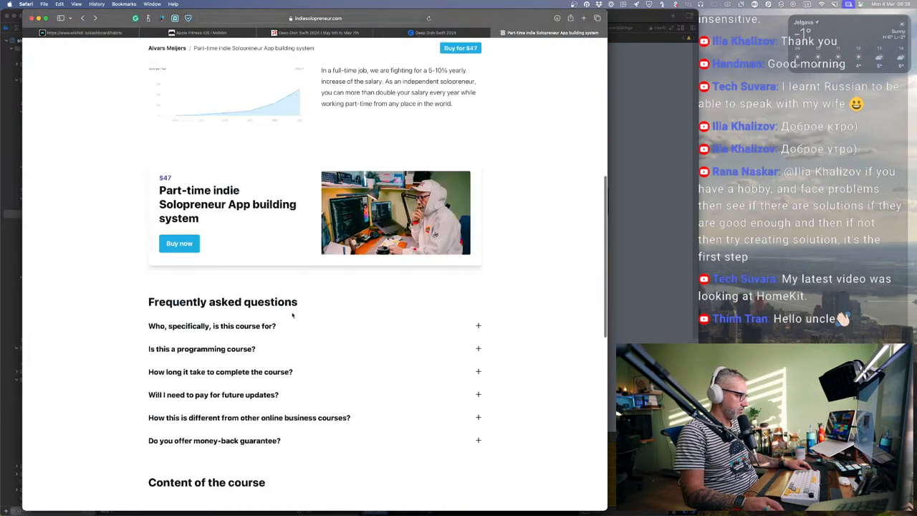
scroll("down", 3)
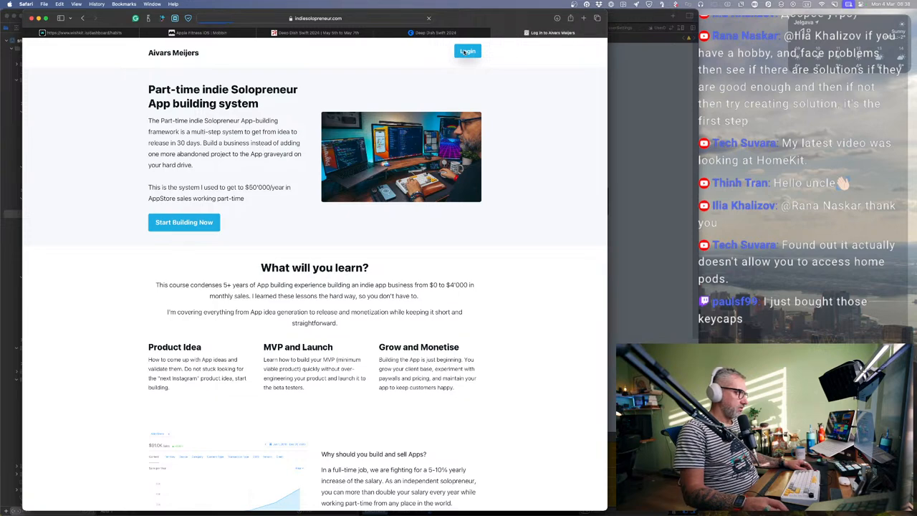
left_click(467, 52)
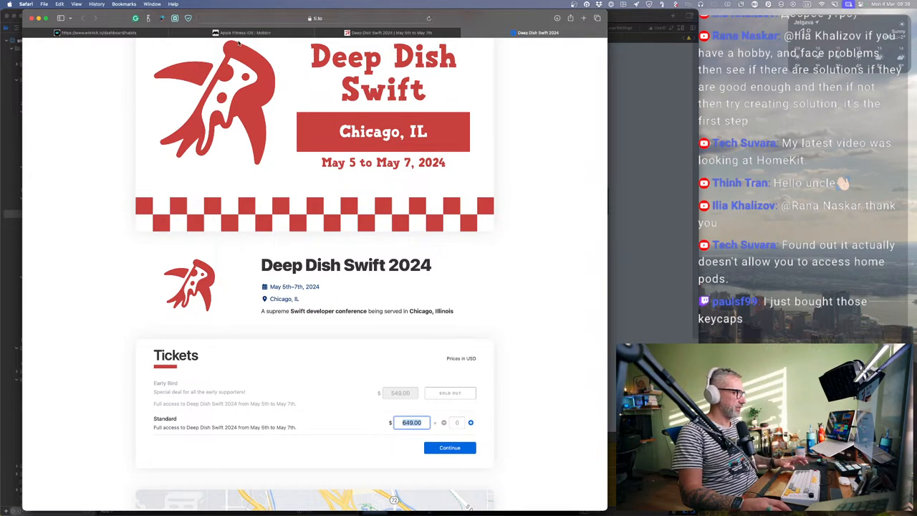
mouse_move(527, 52)
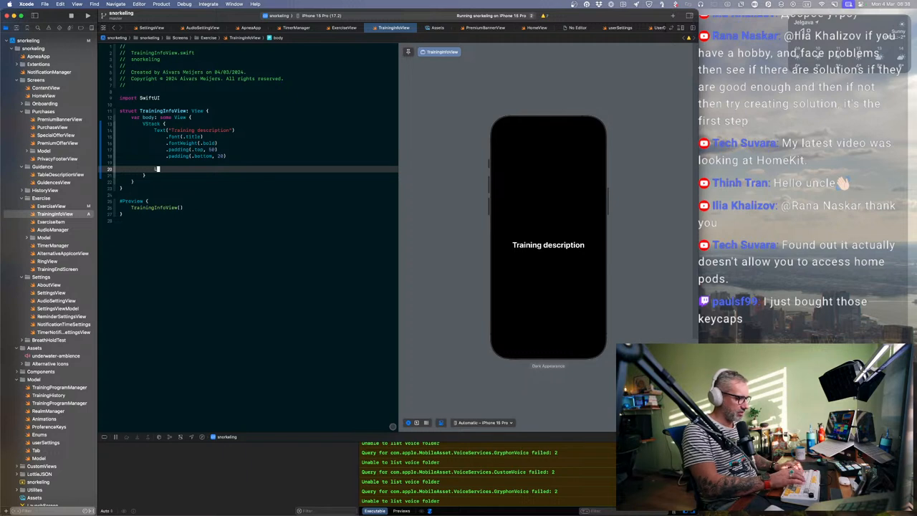
Step: Add a List block below the Training description text via autocomplete
type("List")
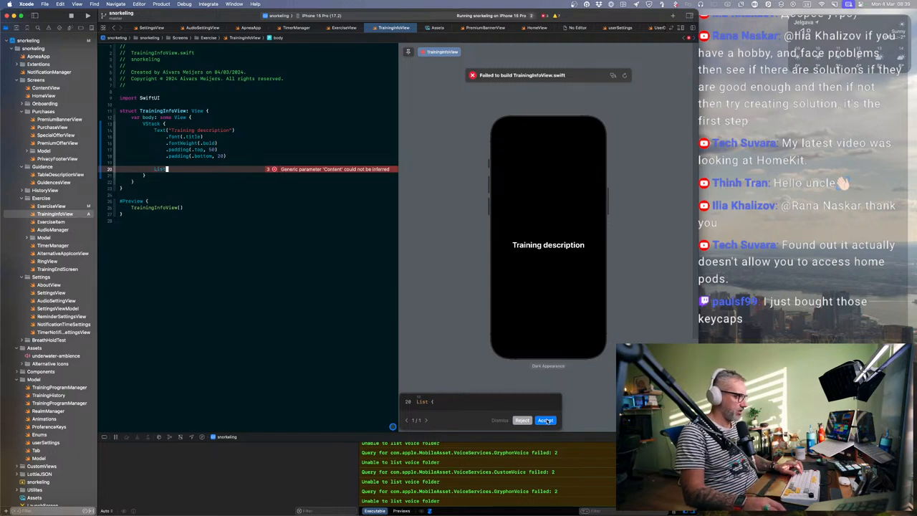
left_click(545, 421)
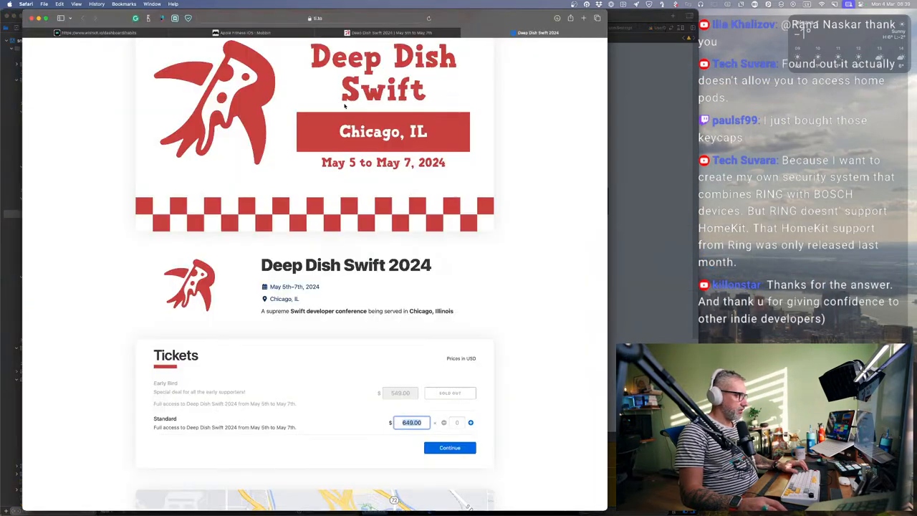
Step: Revisit the Apple Fitness screens in Mobbin, then go back to the iOS apps catalogue
left_click(241, 32)
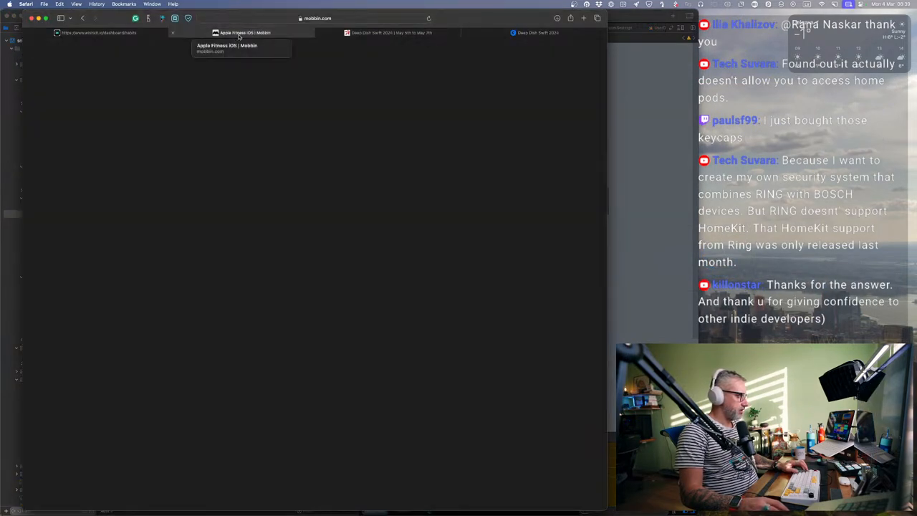
left_click(244, 31)
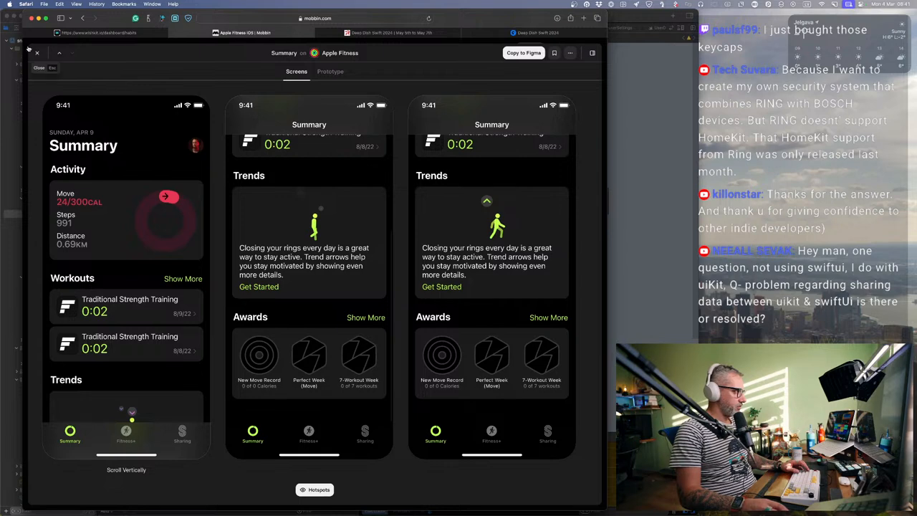
left_click(39, 67)
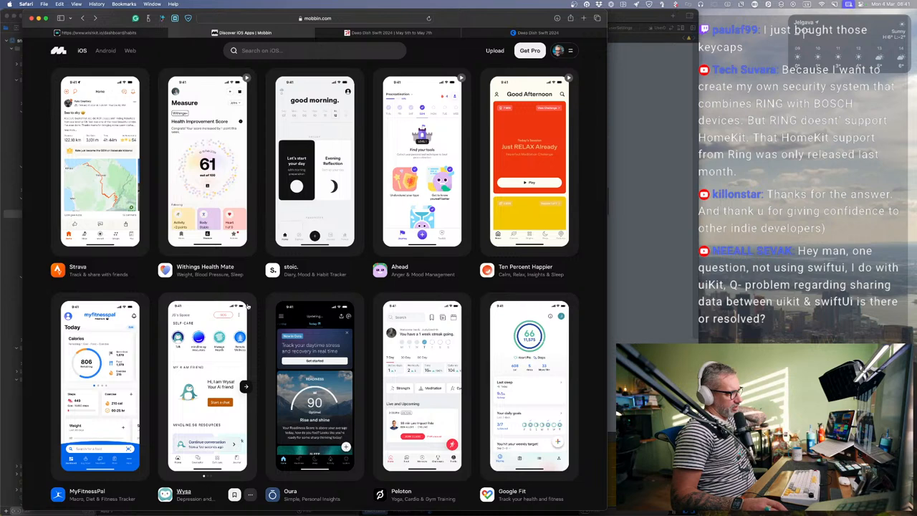
Step: Find Fitbit in the iOS apps list and scroll through its onboarding flows
scroll("down", 3)
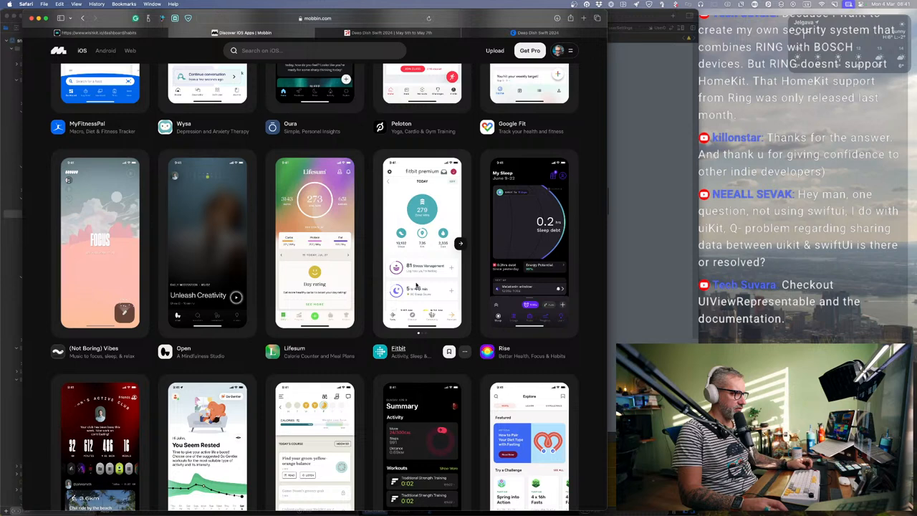
left_click(381, 353)
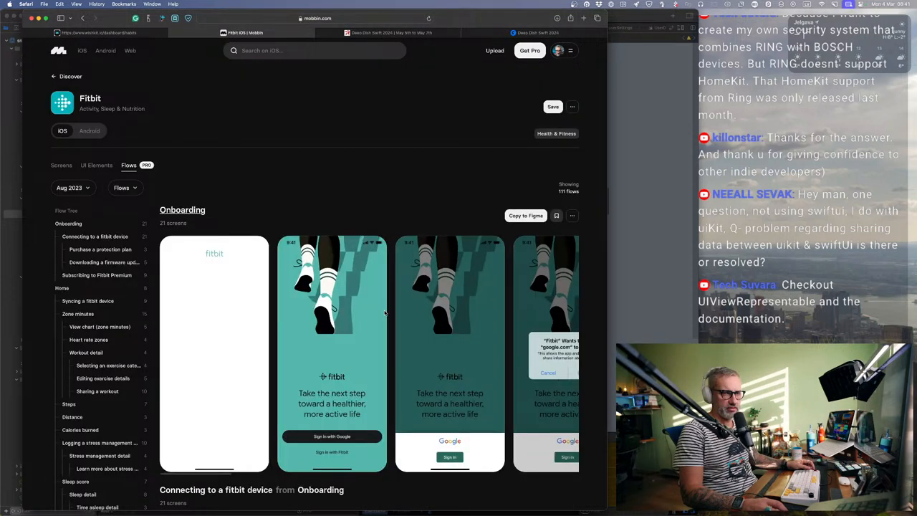
scroll("down", 3)
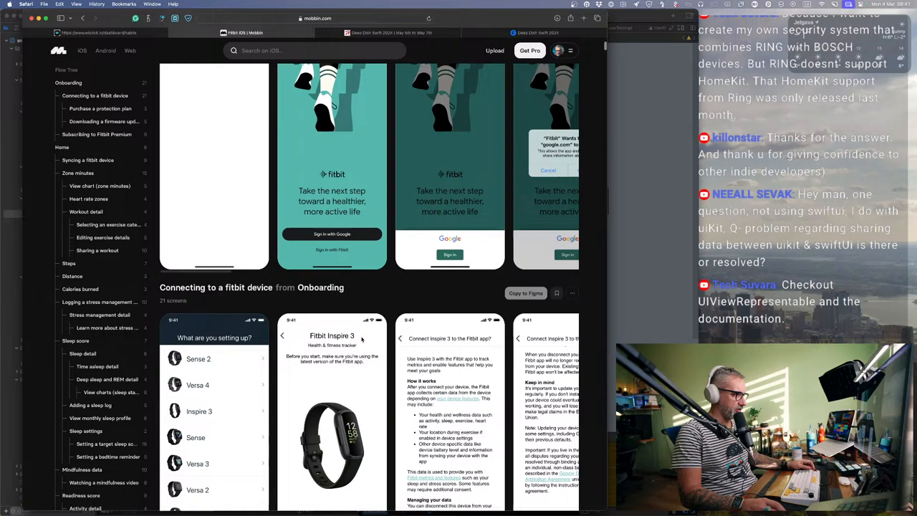
scroll("down", 3)
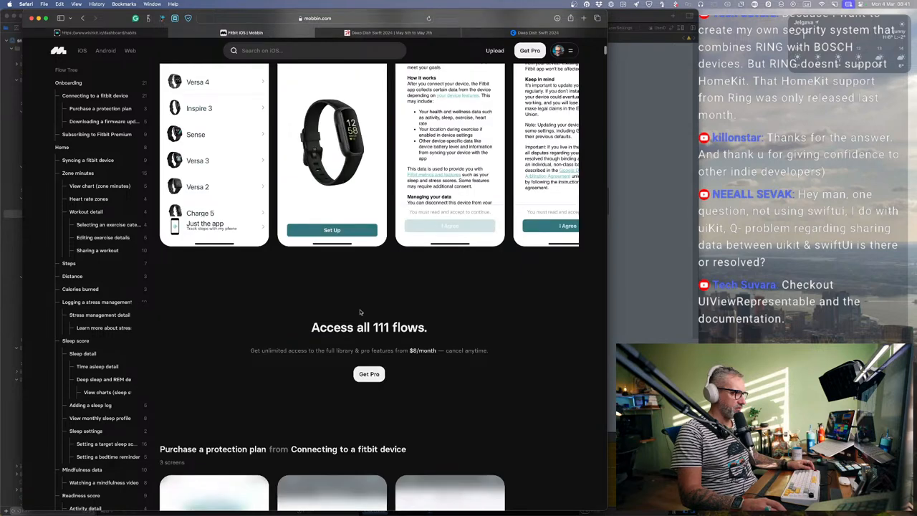
scroll("up", 3)
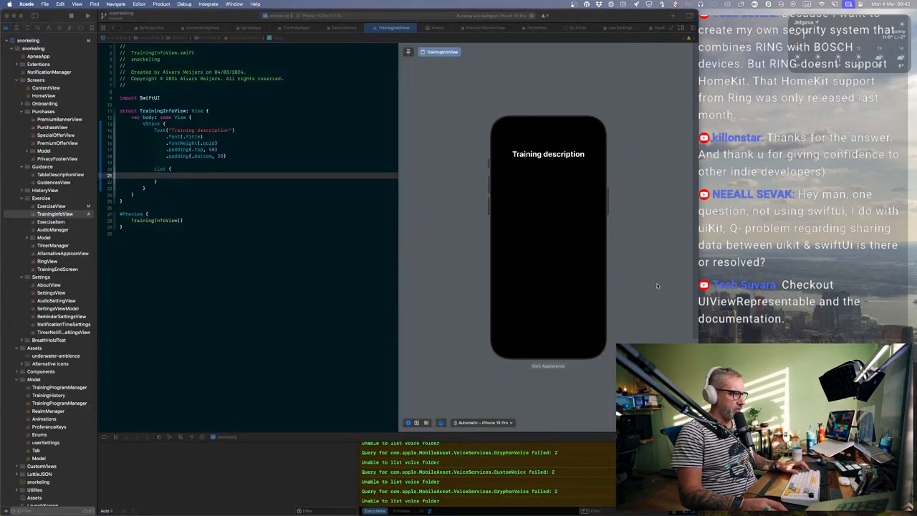
Step: Leave Xcode and bring Safari to the front
left_click(89, 16)
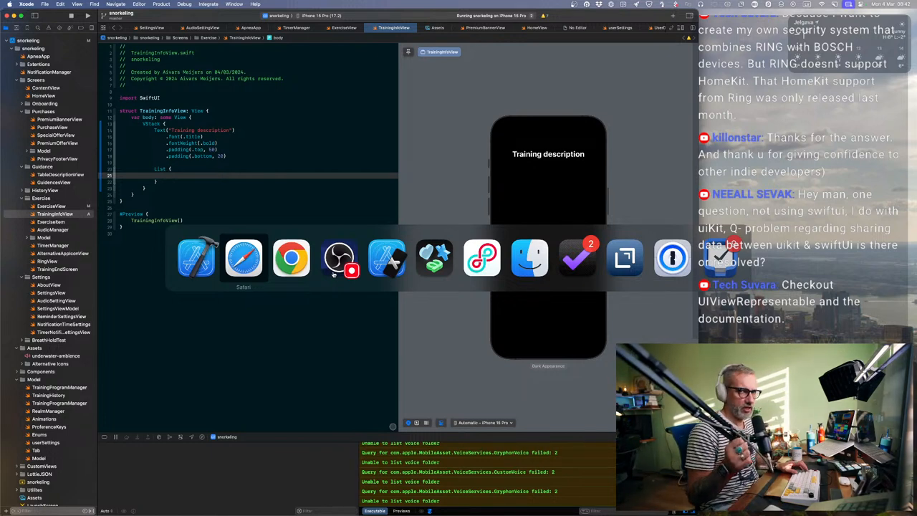
mouse_move(291, 258)
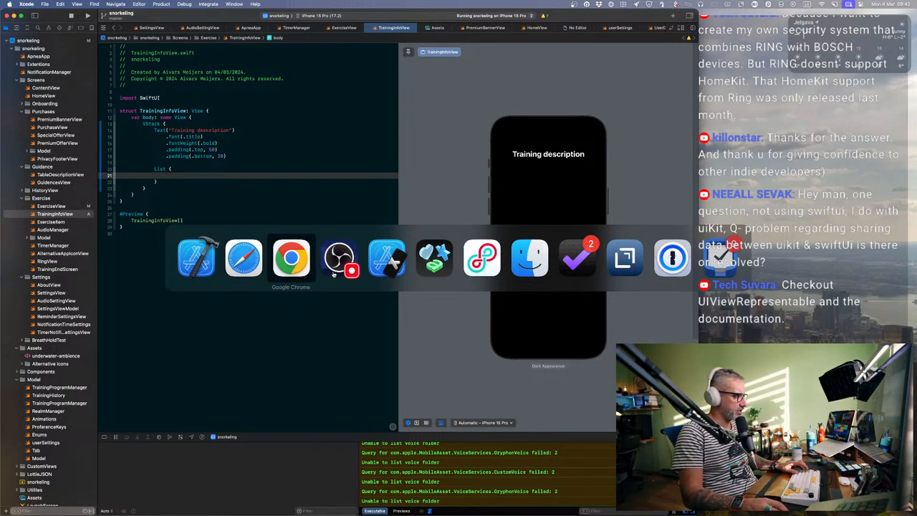
Step: Browse Mobbin's iOS gallery, flip through Fitbit's preview screens, then navigate to notion.so
left_click(290, 258)
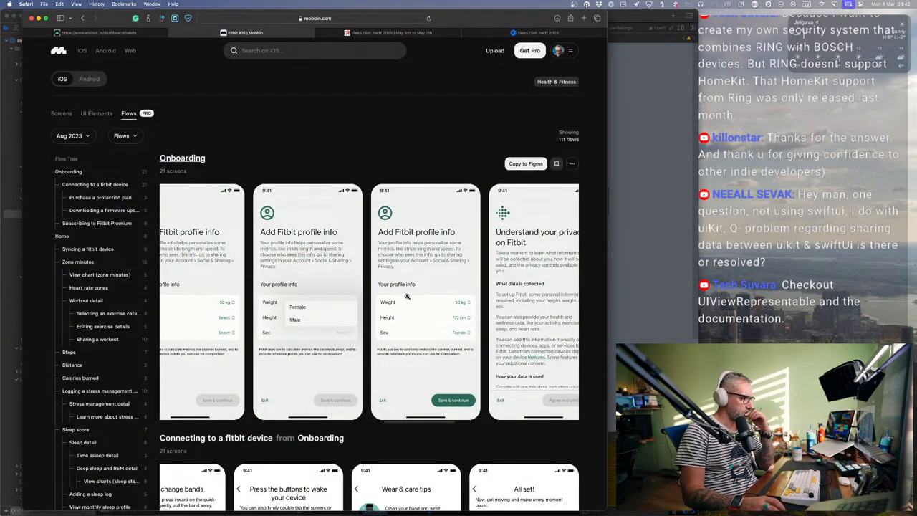
scroll("down", 3)
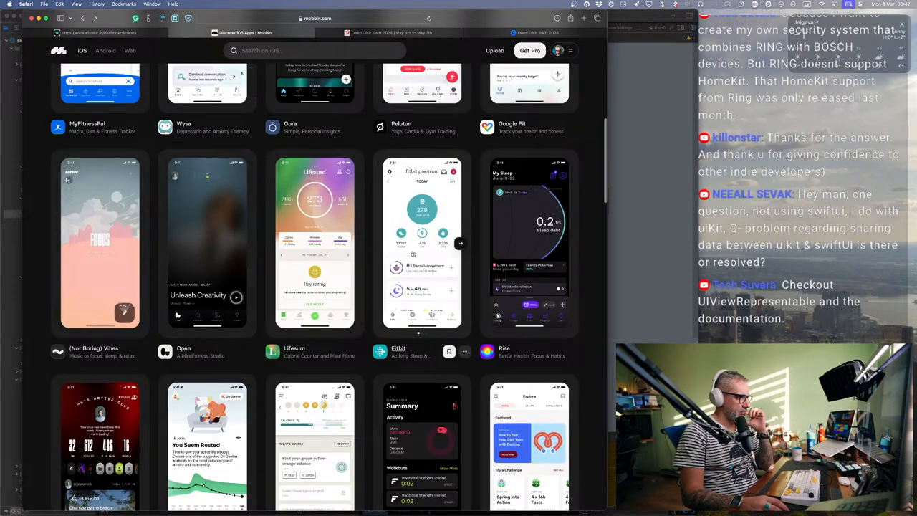
mouse_move(367, 262)
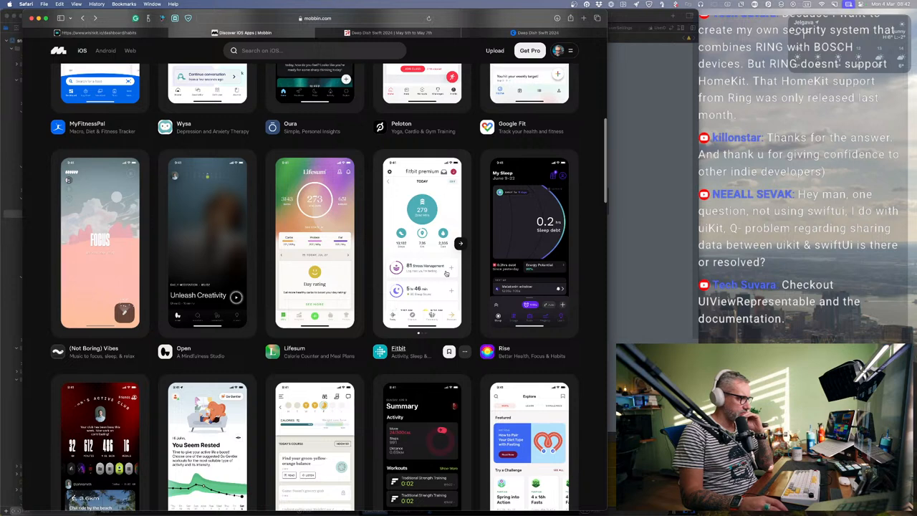
scroll("down", 3)
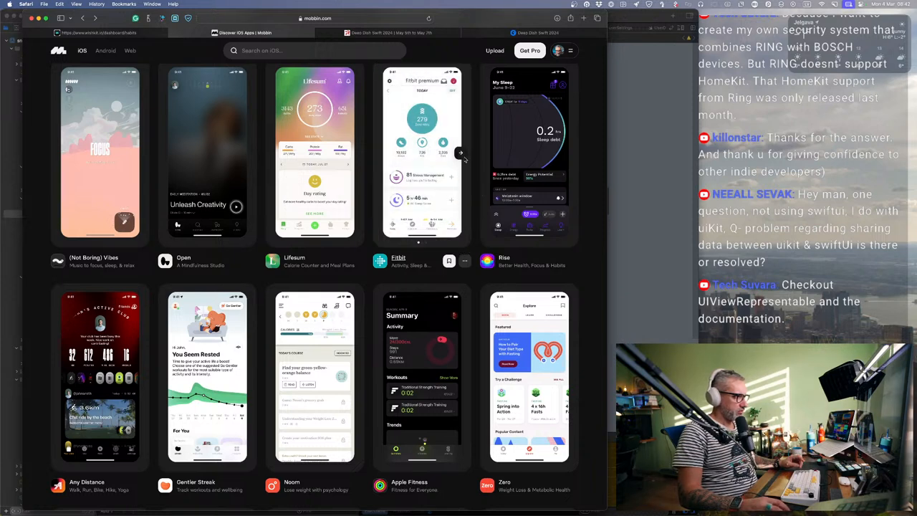
left_click(462, 152)
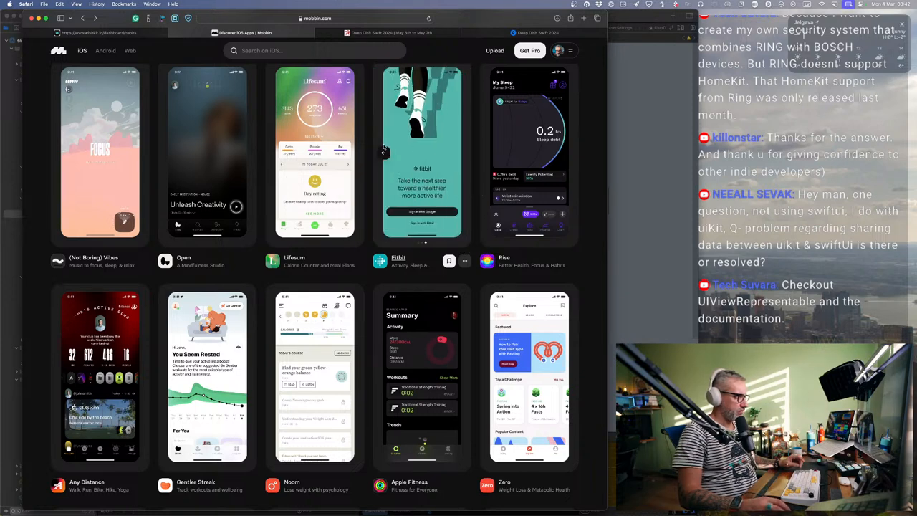
left_click(462, 152)
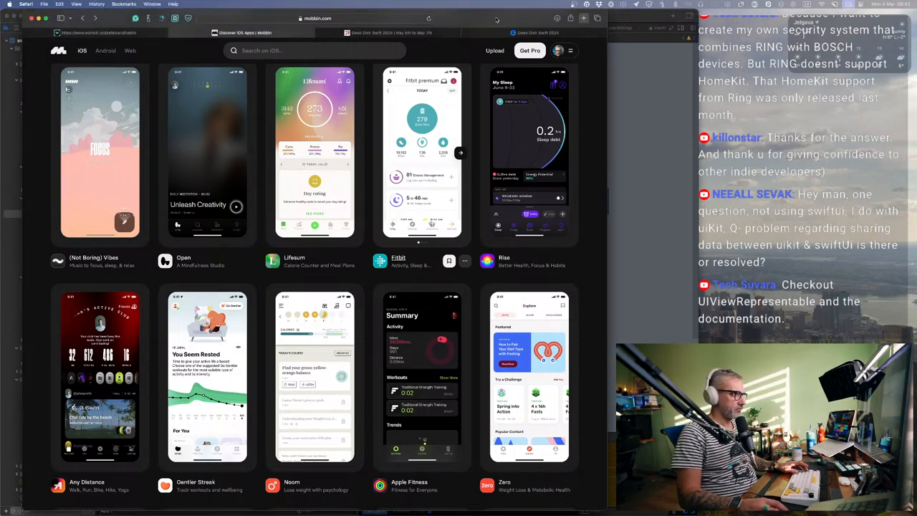
type("notion.so/Part-time-Solopreneur-Apps-62f7b87d8a2d4fa3a2ca511c049940ad")
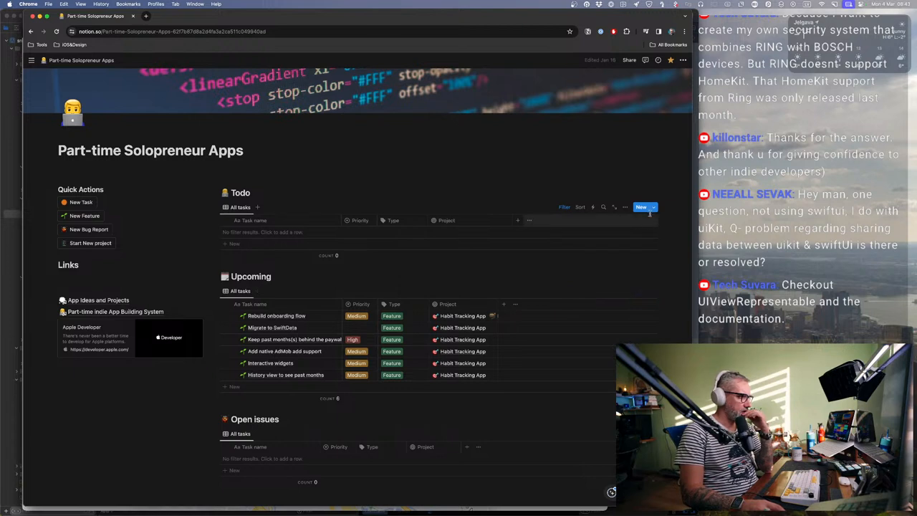
Step: Create a new Feature task from the template titled 'Training program detail view'
left_click(642, 206)
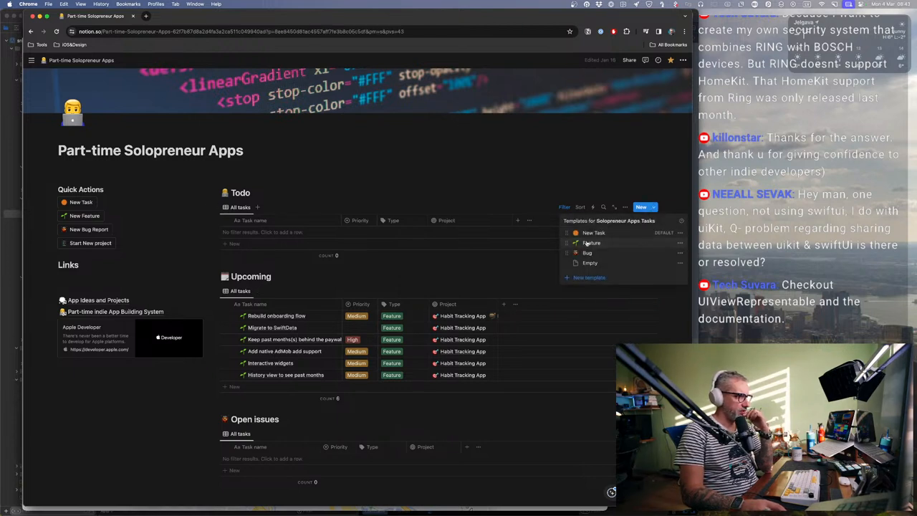
left_click(591, 243)
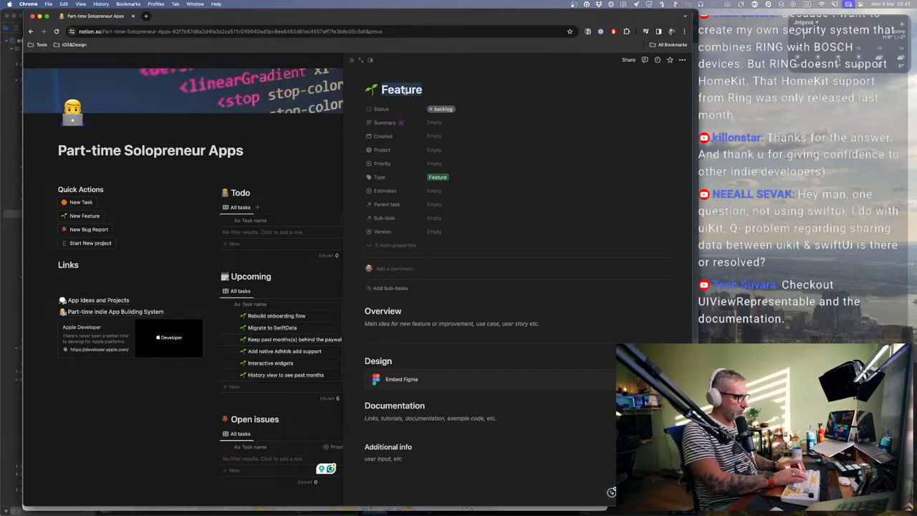
type("T")
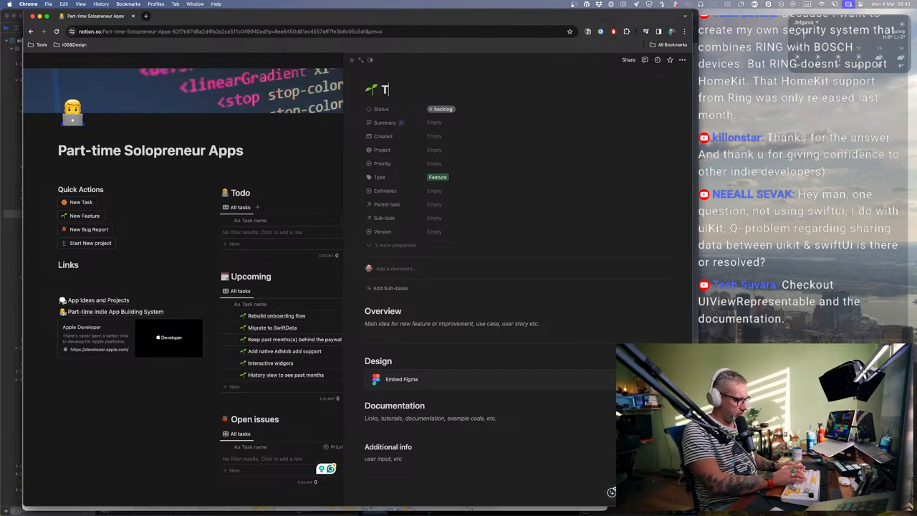
type("raining")
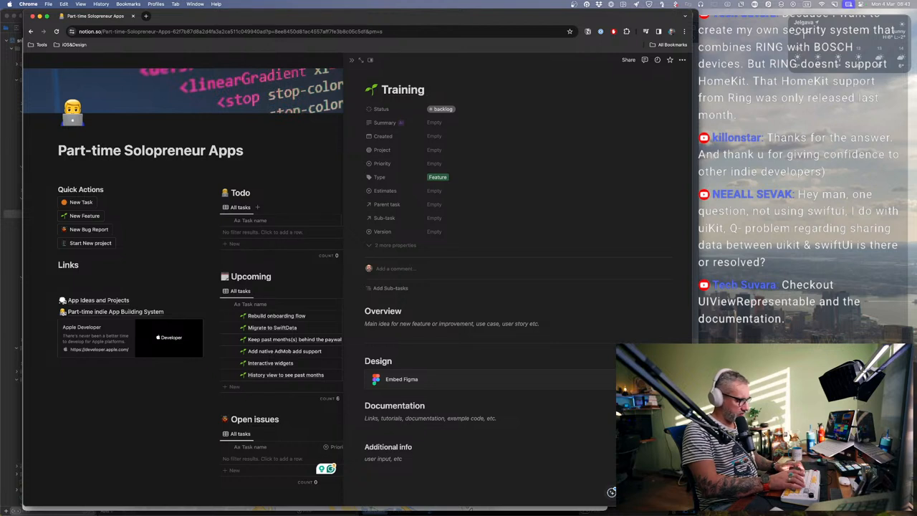
type("program detail")
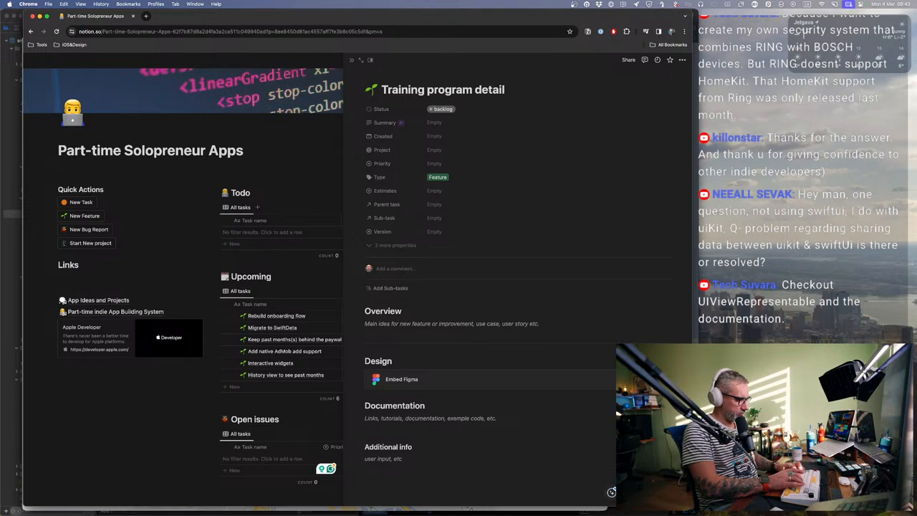
type("view")
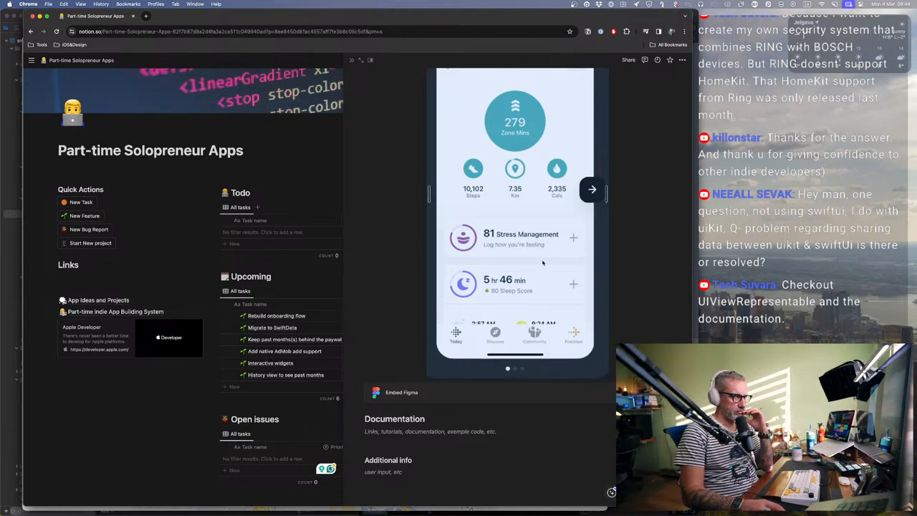
Step: Scroll to the task properties and assign the task to a project
scroll("down", 3)
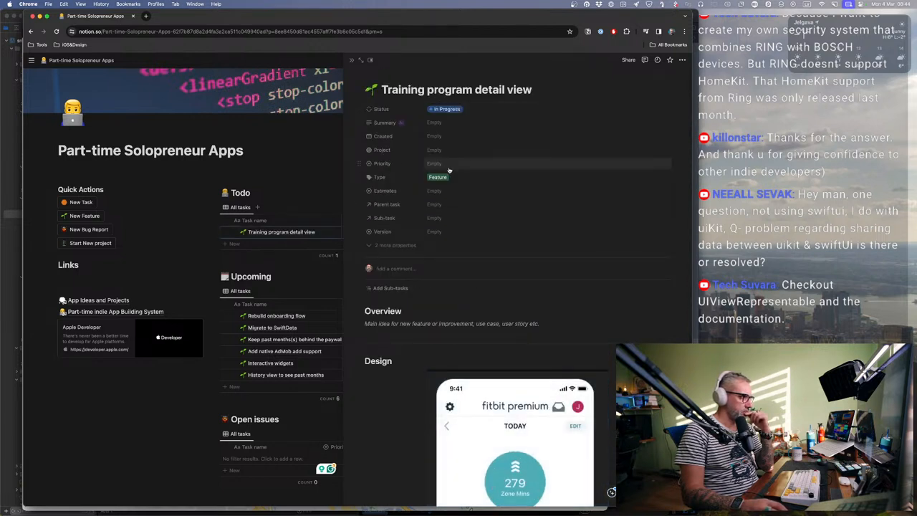
left_click(435, 151)
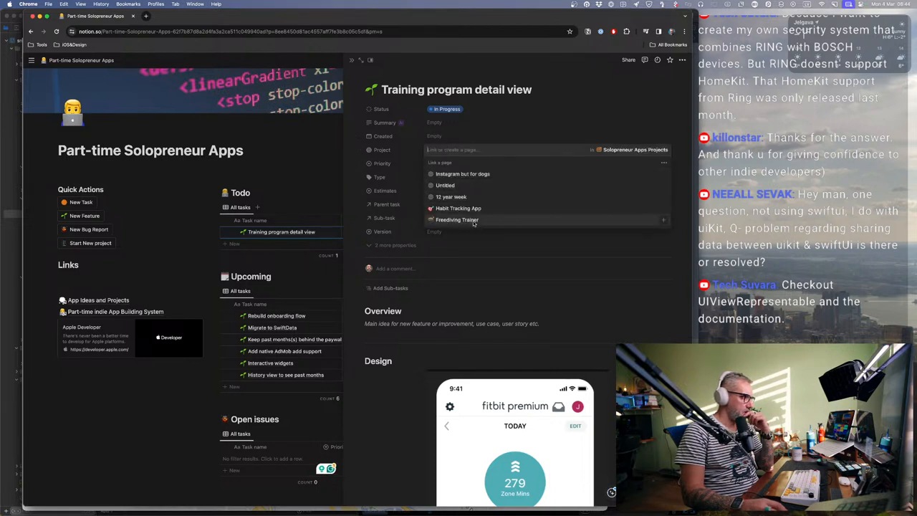
left_click(456, 221)
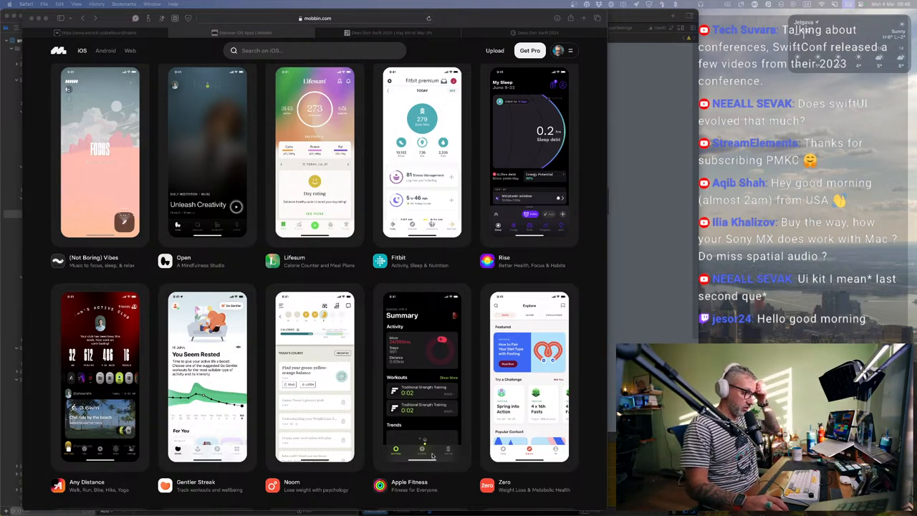
scroll("down", 3)
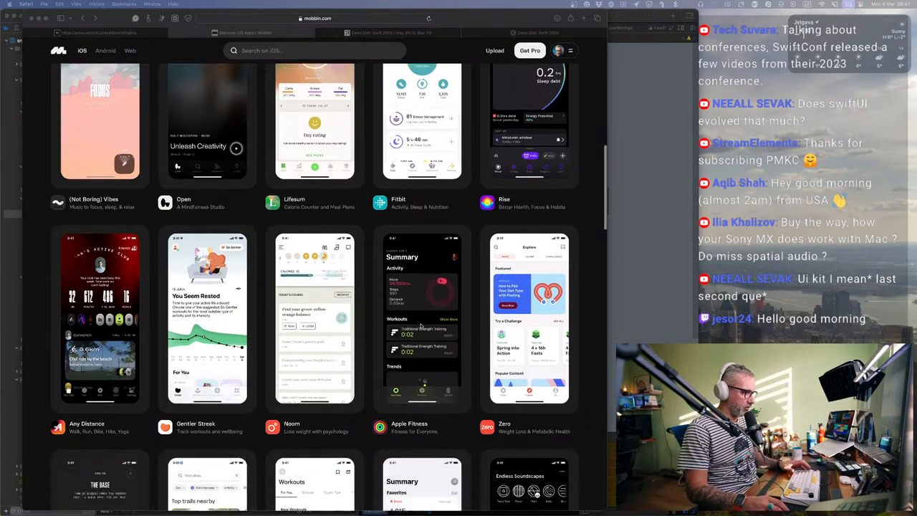
scroll("down", 3)
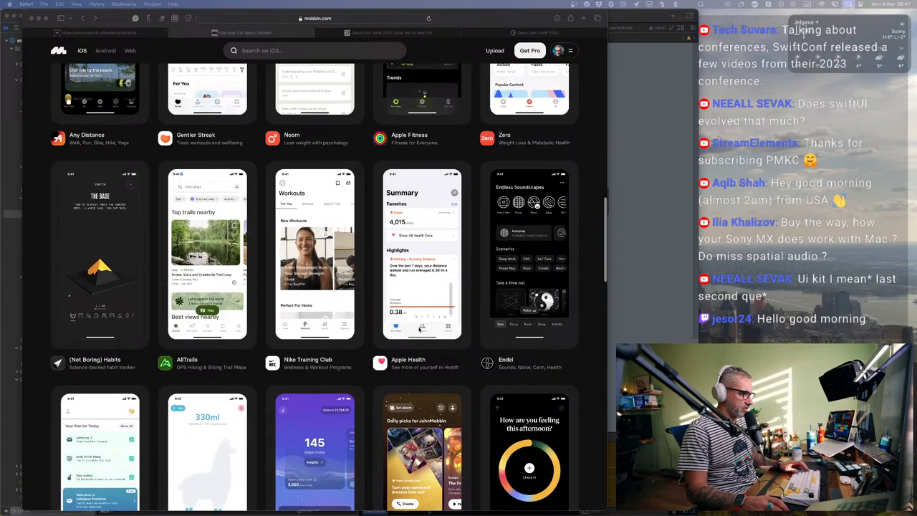
scroll("down", 3)
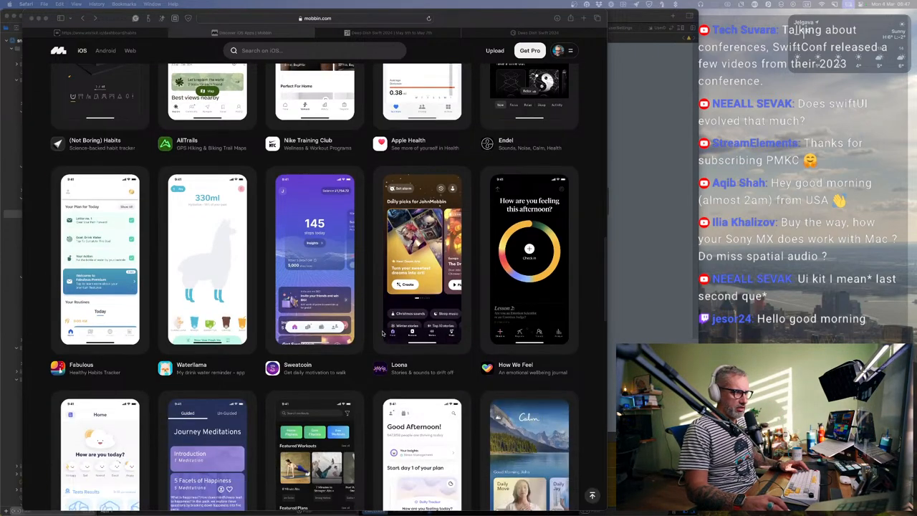
scroll("down", 3)
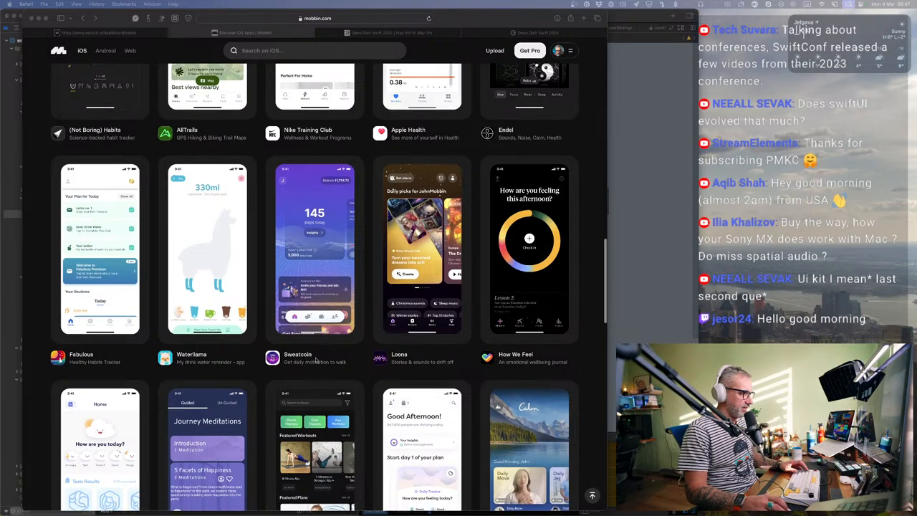
scroll("down", 3)
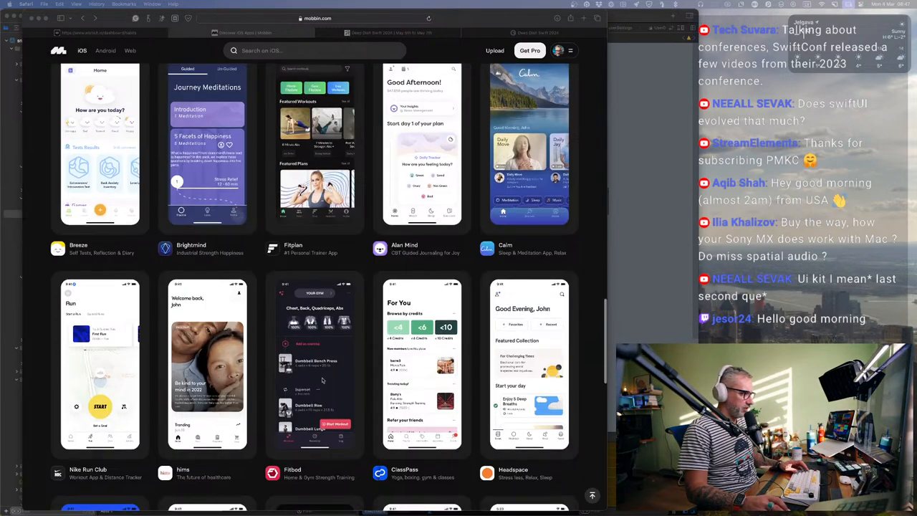
scroll("down", 3)
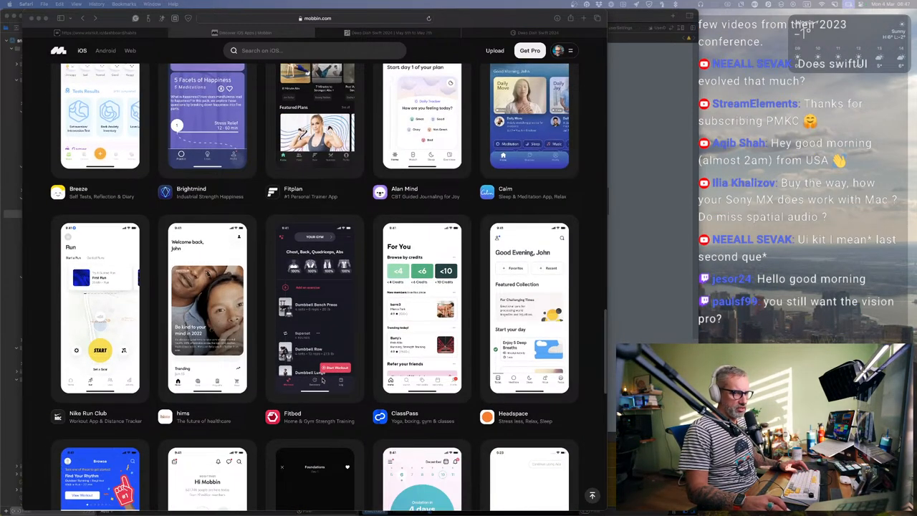
scroll("down", 3)
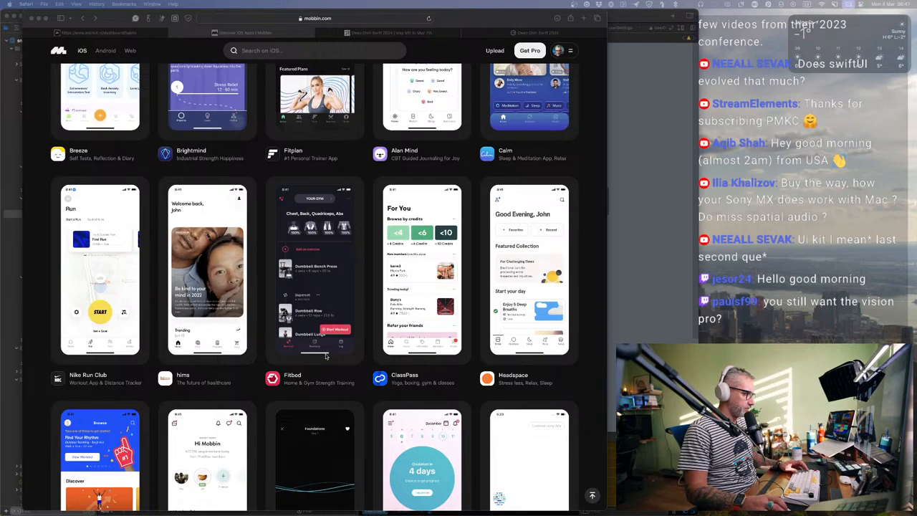
scroll("down", 3)
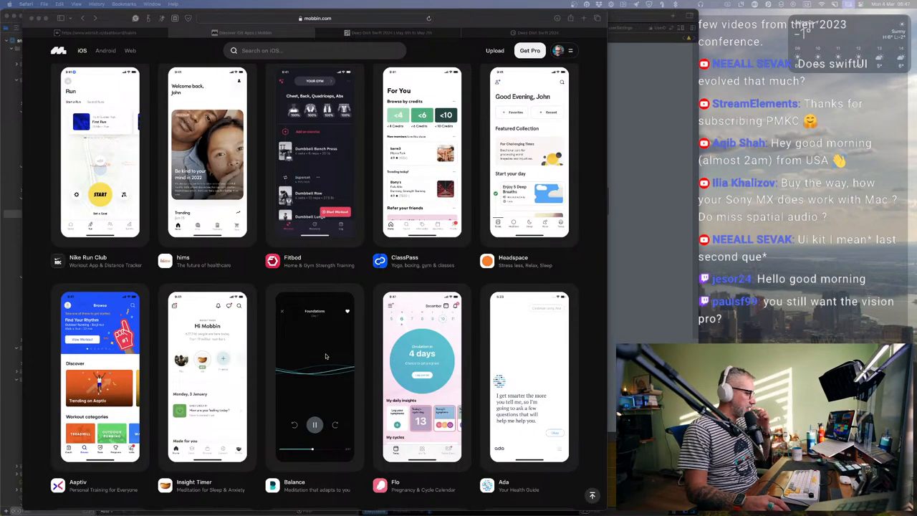
scroll("down", 3)
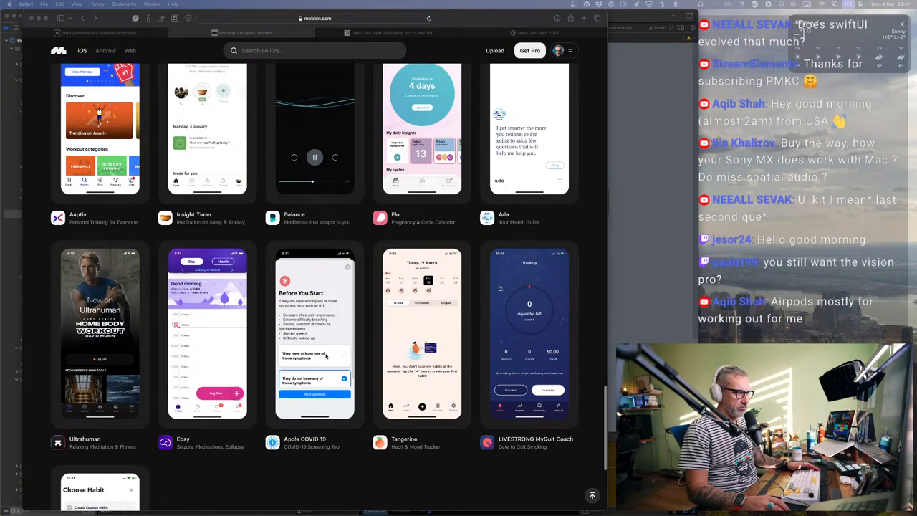
scroll("down", 3)
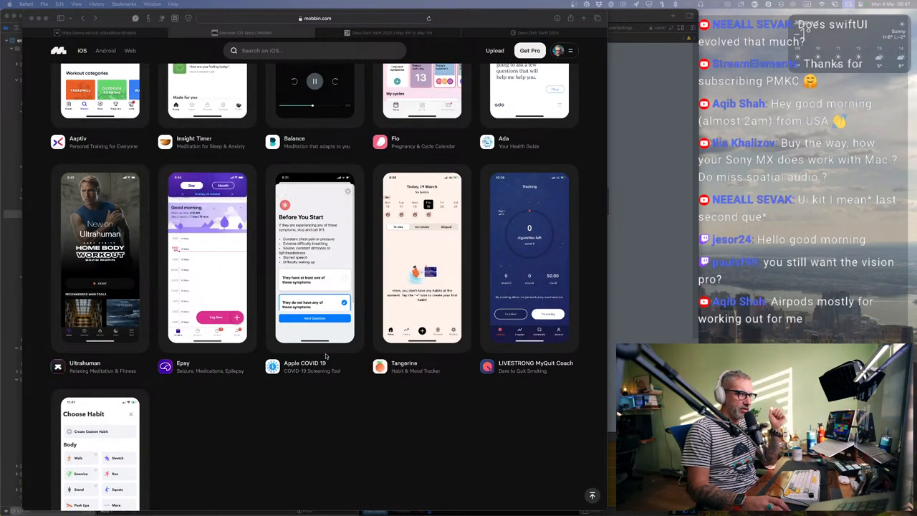
scroll("down", 3)
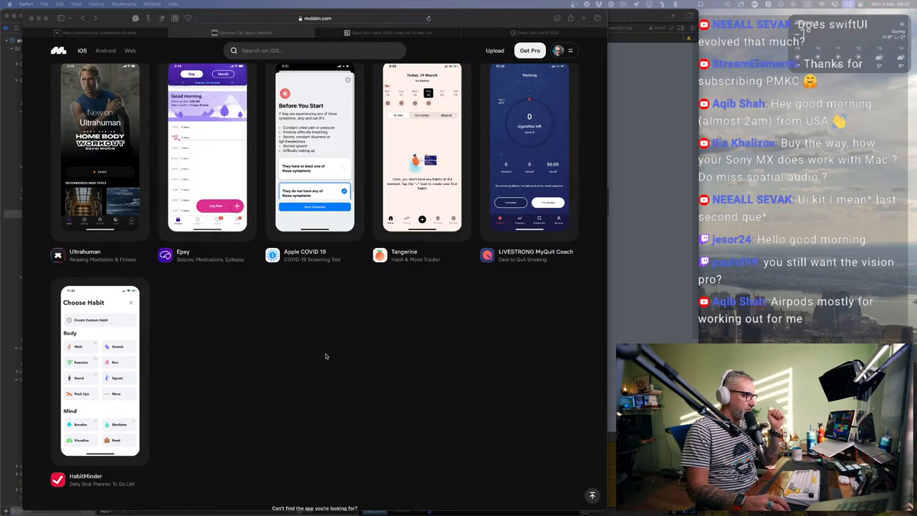
mouse_move(330, 421)
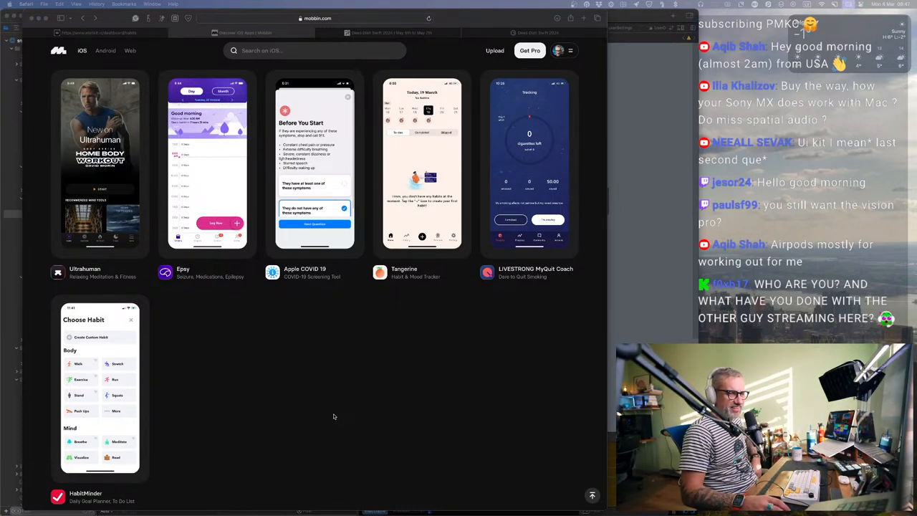
scroll("down", 3)
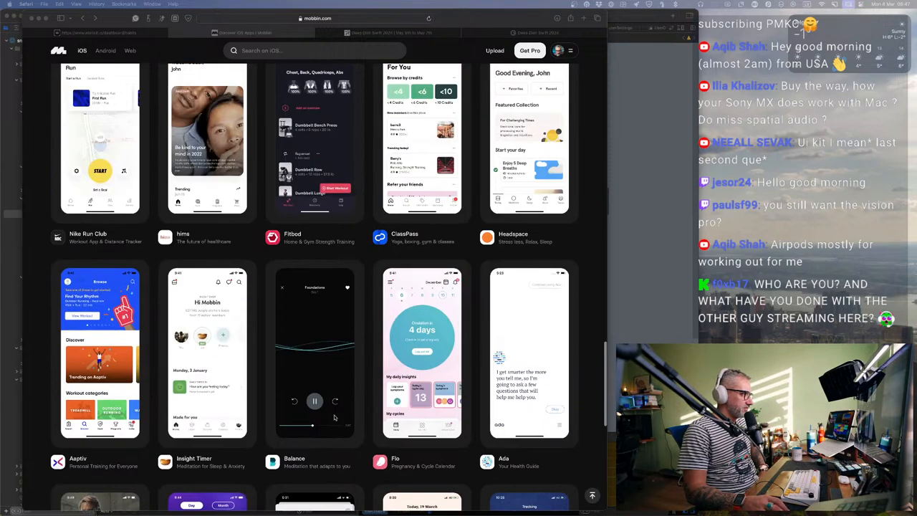
scroll("down", 3)
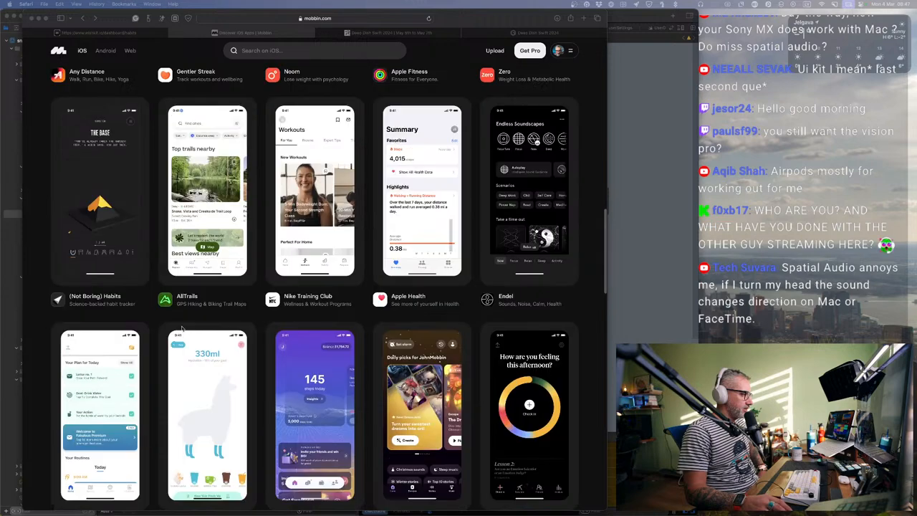
scroll("down", 3)
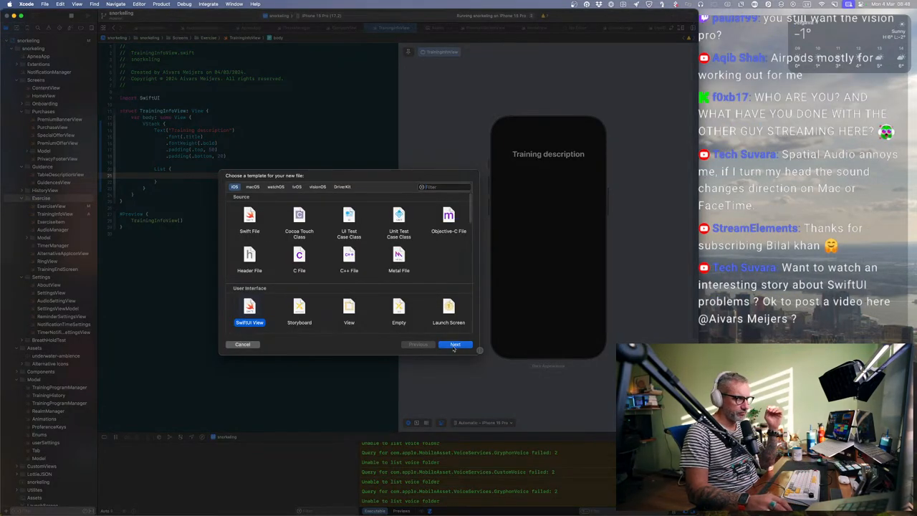
Step: Create TrainingCardView.swift from the SwiftUI View template in the Exercise group
left_click(456, 344)
type("TrainingCardView.swift")
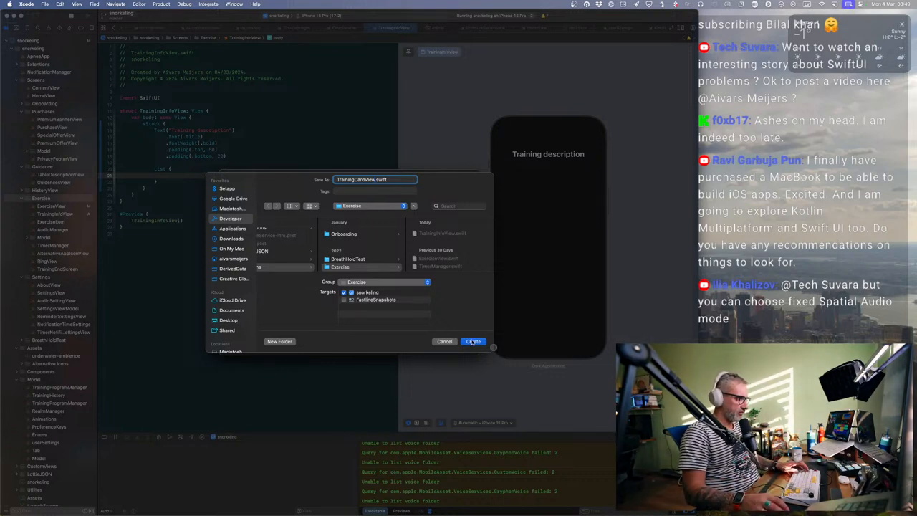
left_click(473, 341)
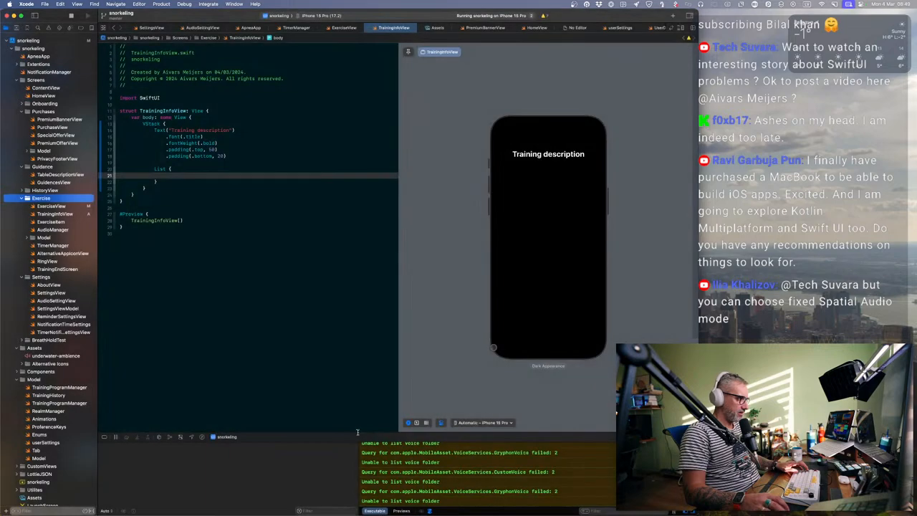
Step: Select TrainingCardView.swift and remove its placeholder Text("Hello, World!") line
left_click(55, 277)
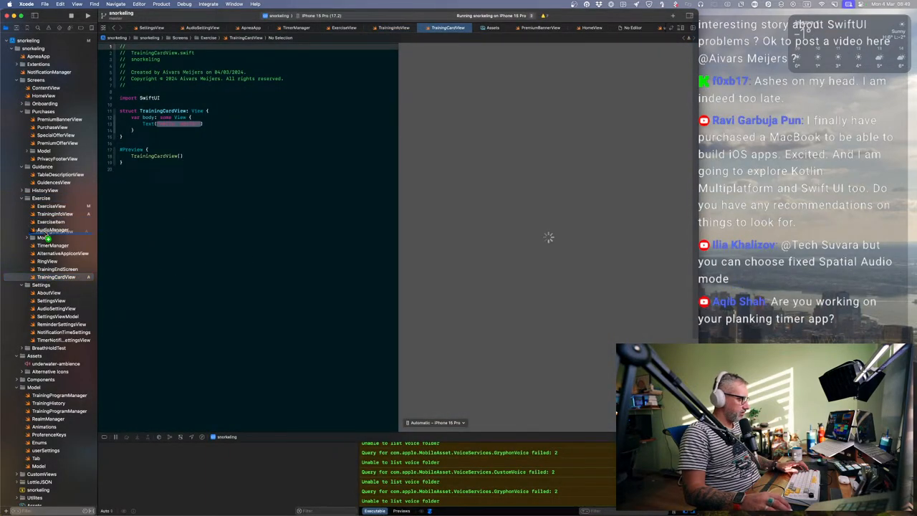
left_click(56, 238)
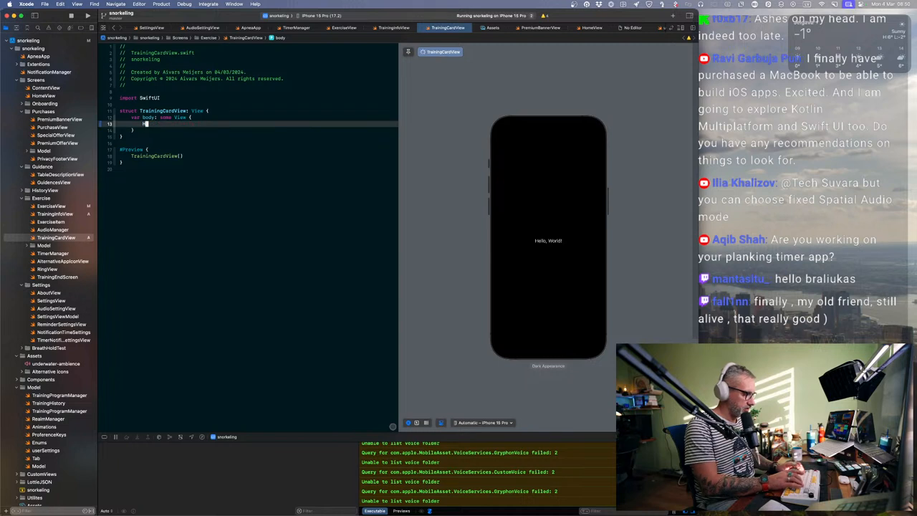
type("H")
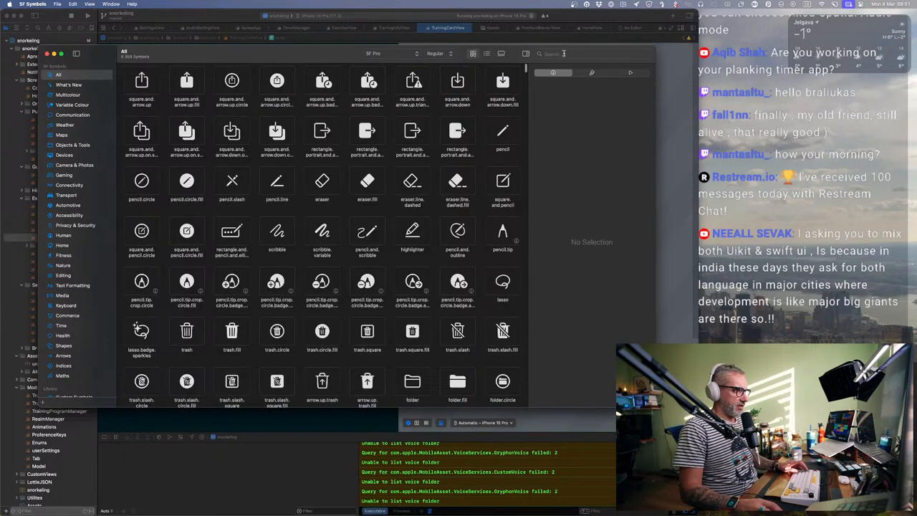
left_click(593, 54)
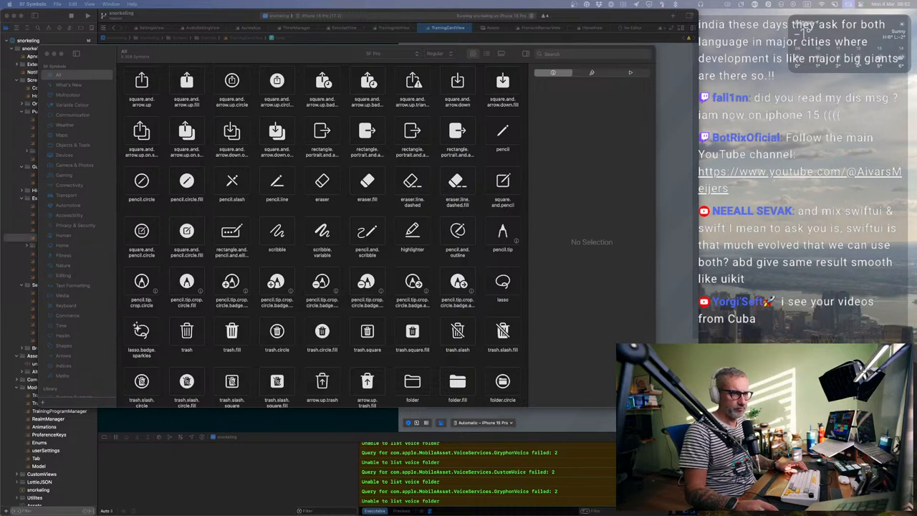
left_click(590, 53)
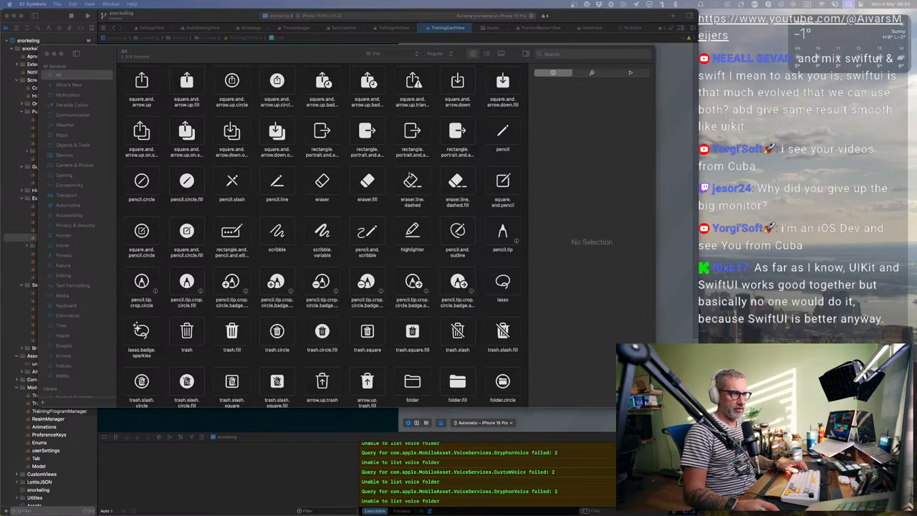
mouse_move(404, 172)
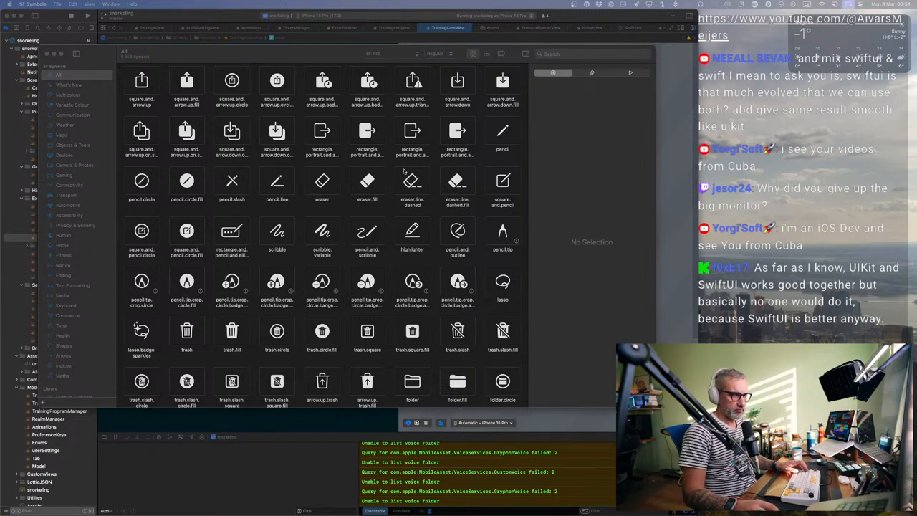
scroll("down", 3)
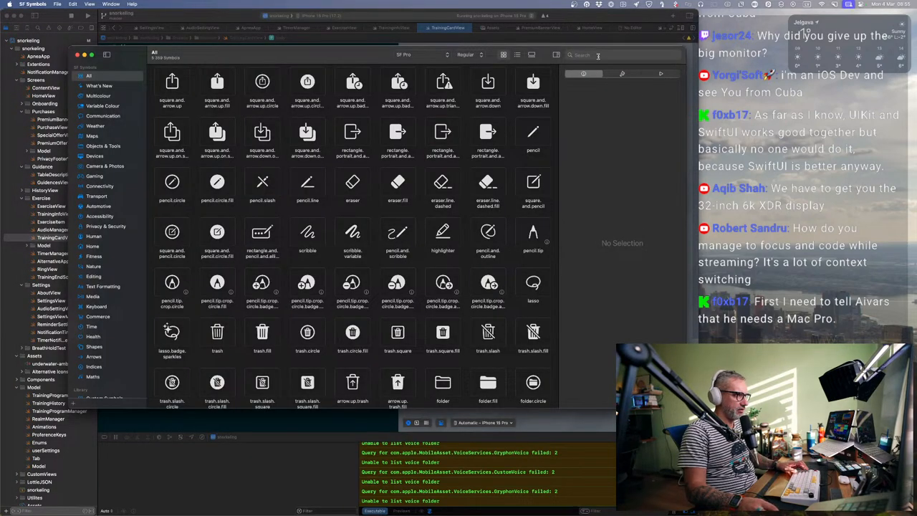
type("clock")
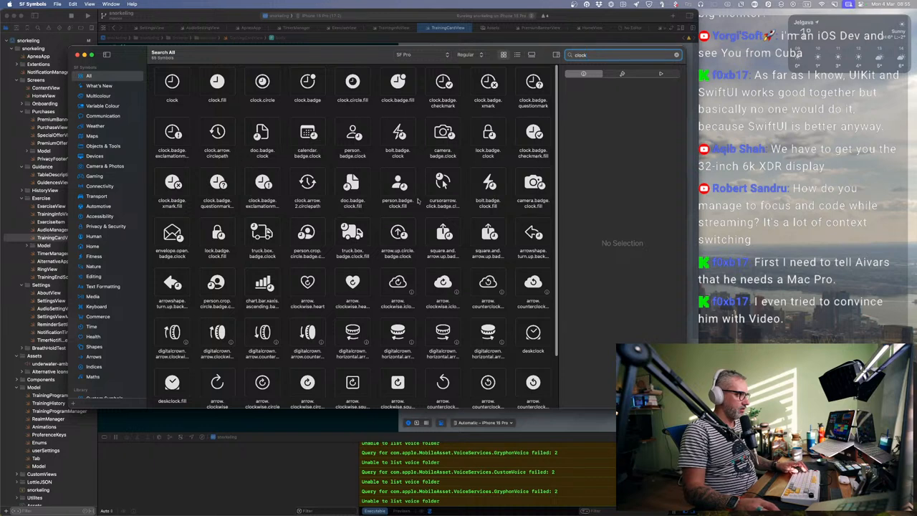
mouse_move(200, 101)
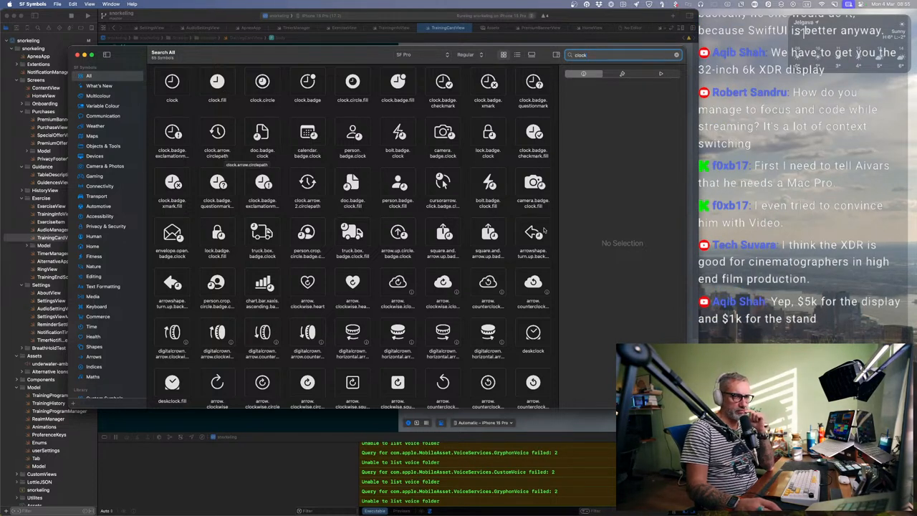
key("cmd+tab")
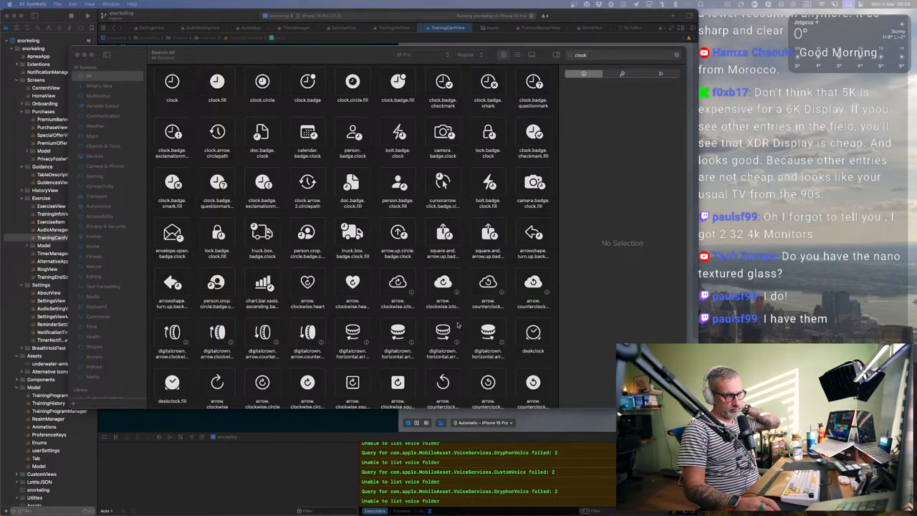
scroll("down", 3)
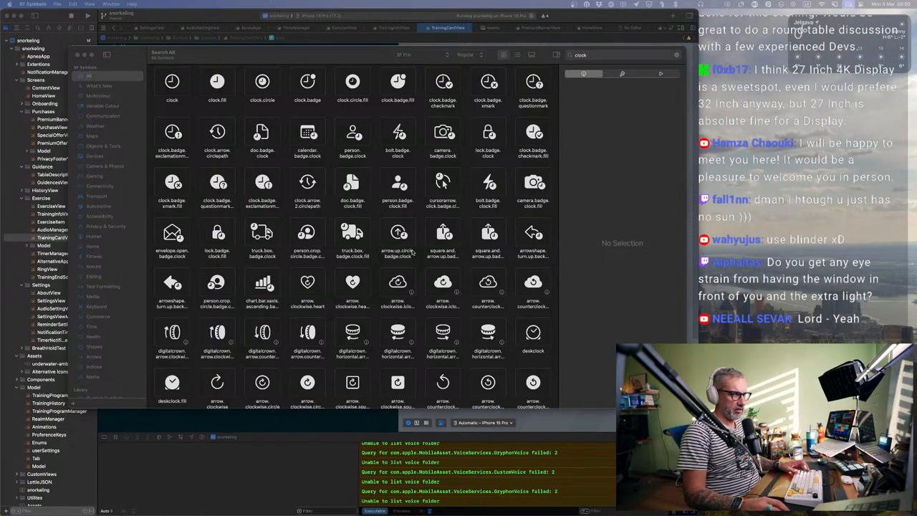
mouse_move(333, 236)
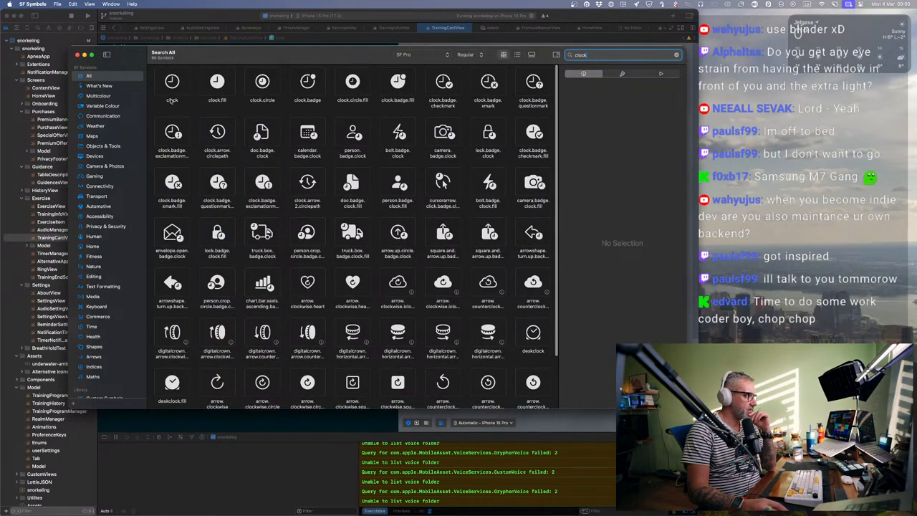
Step: Search SF Symbols for 'air', then for 'wind' to list the wind-related symbols
left_click(172, 80)
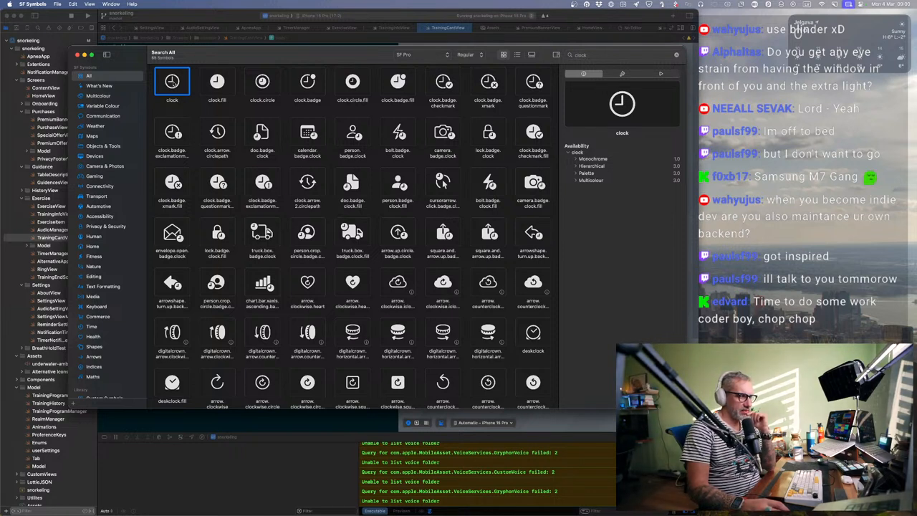
mouse_move(433, 143)
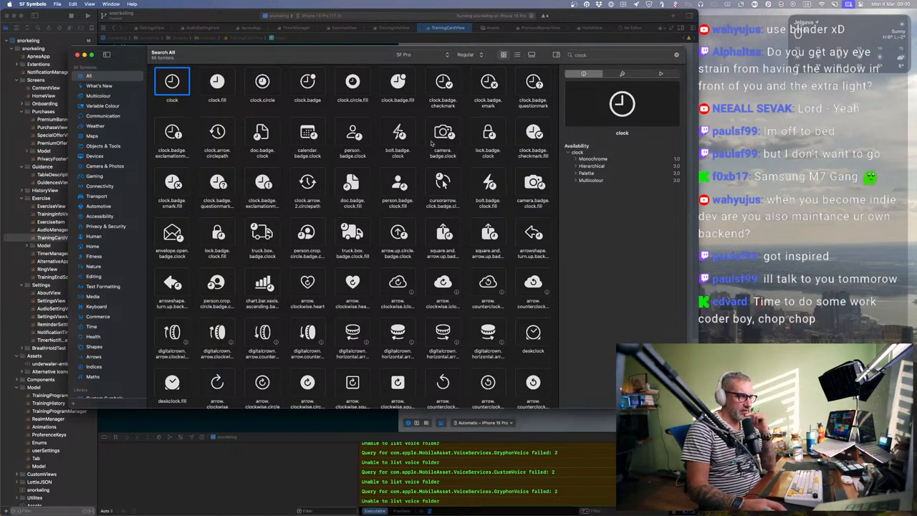
left_click(617, 54)
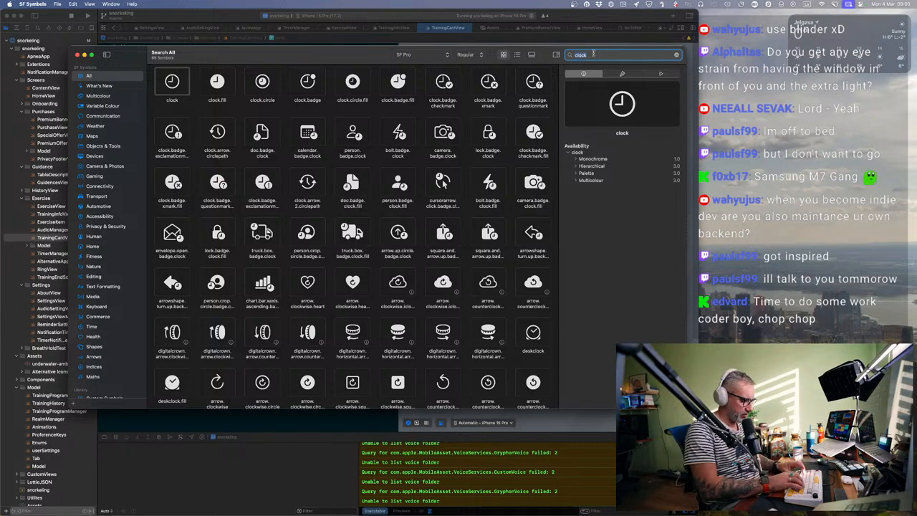
type("air")
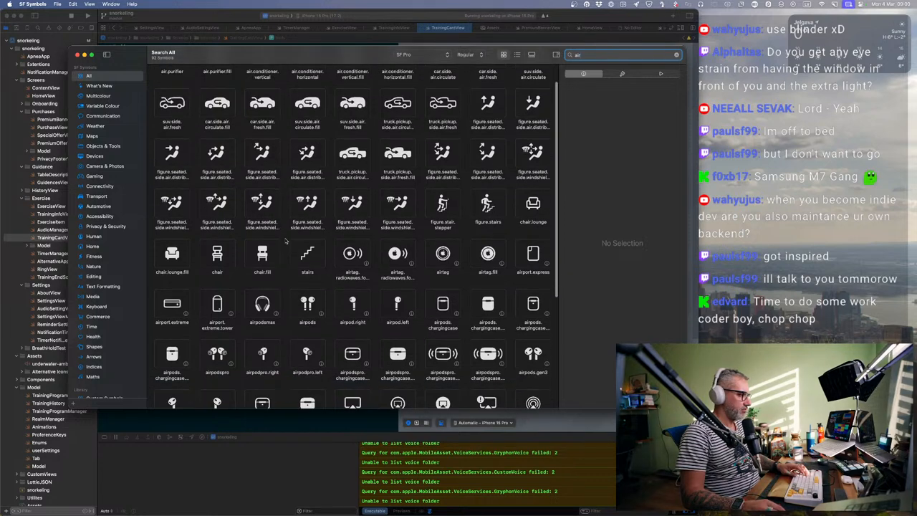
scroll("down", 3)
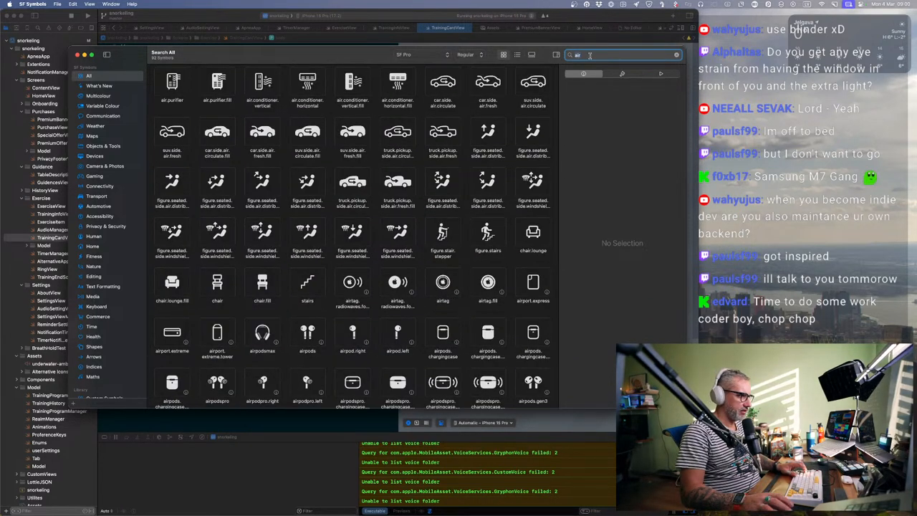
type("wind")
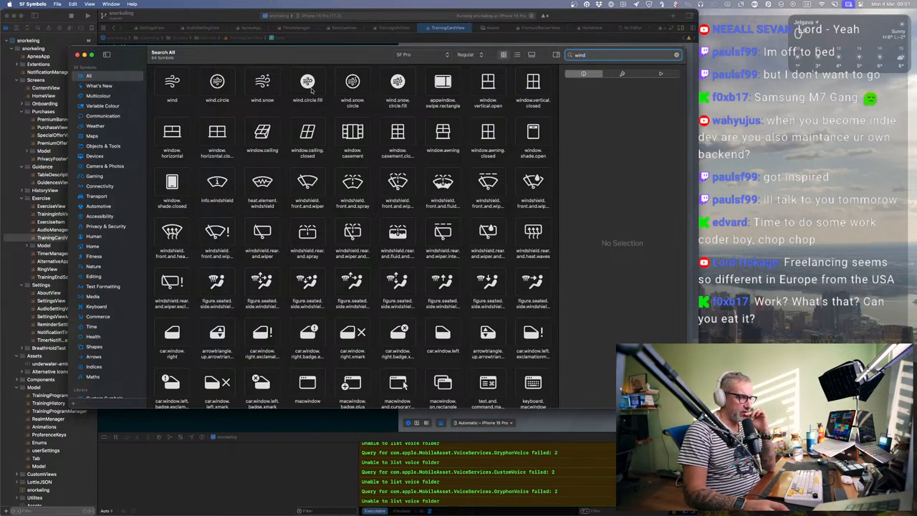
Step: Preview wind.circle.fill, settle on the outlined wind.circle and bring up its copy actions
left_click(307, 80)
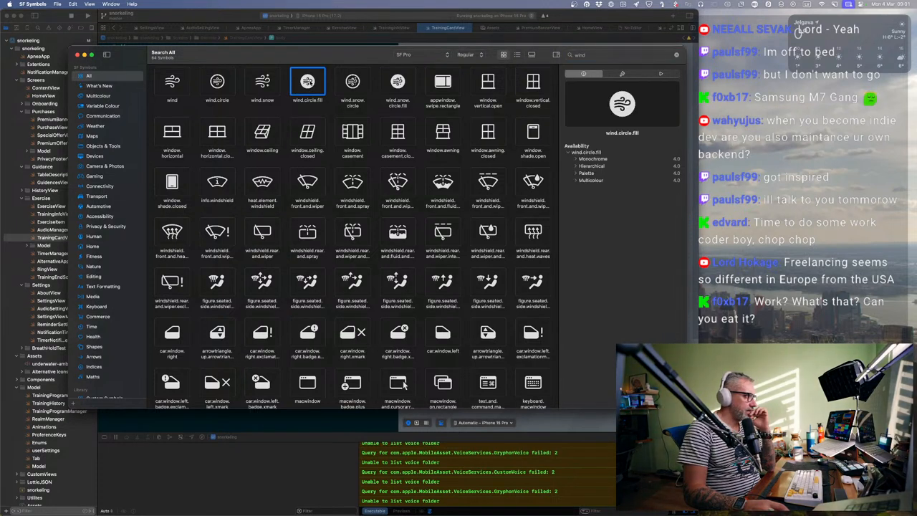
left_click(218, 80)
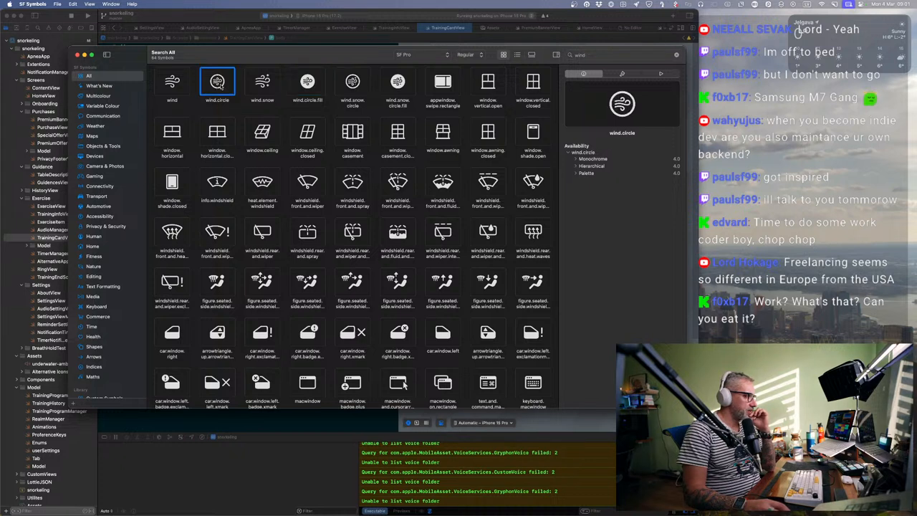
right_click(218, 81)
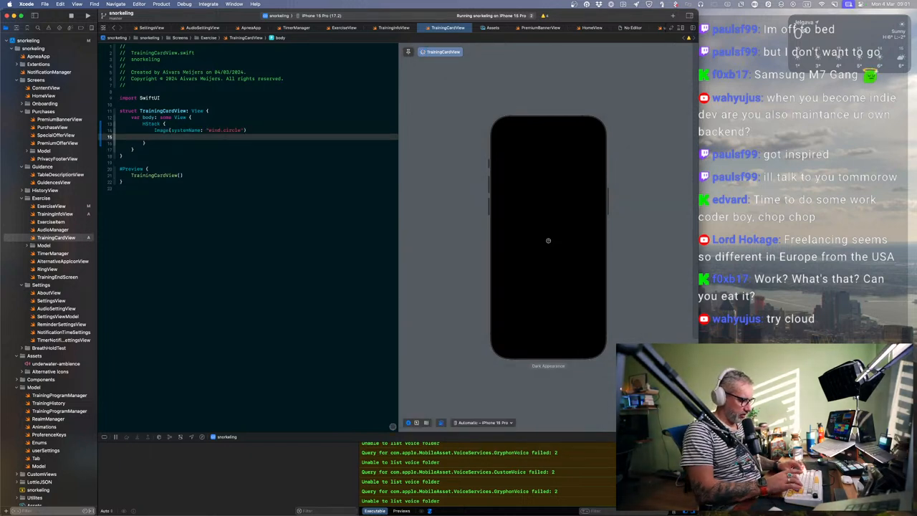
Step: Make Image(systemName: "wind.circle") .resizable() with a .frame starting at width 100
type(".resizable(")
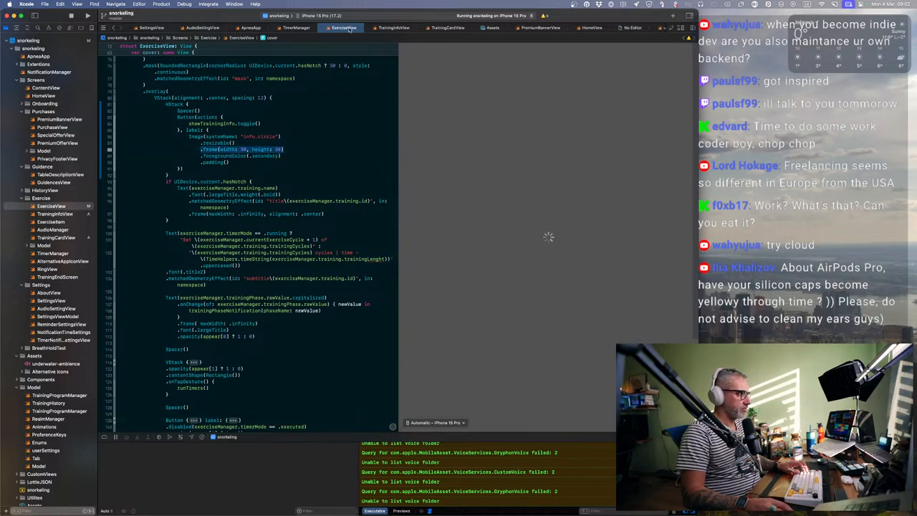
left_click(448, 28)
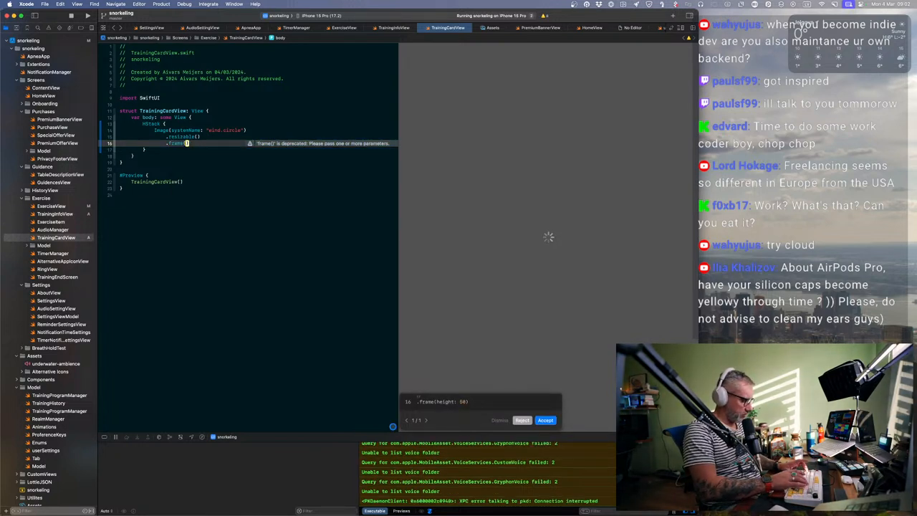
type("width: 100")
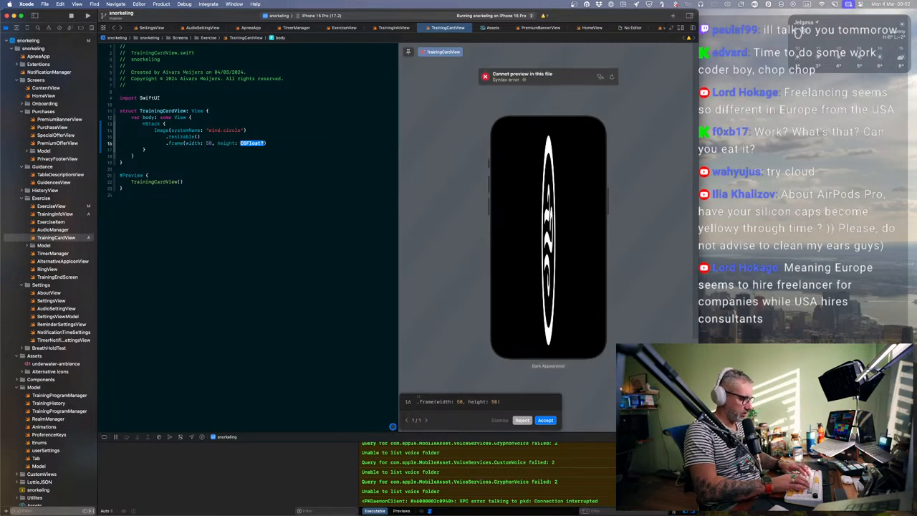
Step: Set the icon's frame to .frame(width: 50, height: 50)
left_click(544, 420)
type("VStack {")
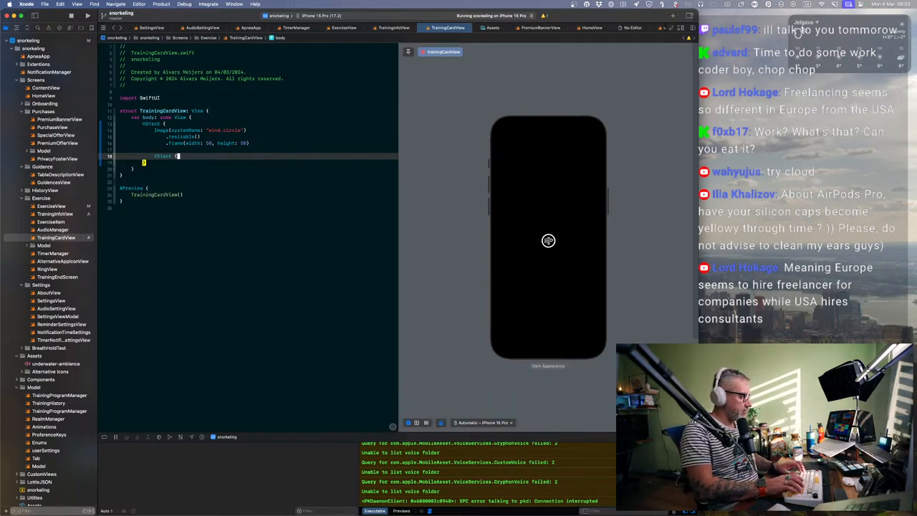
Step: Add Text("Title") in a VStack beside the icon with a headline .font and .fontWeight
type("Text(\"Title")
type(".font(.")
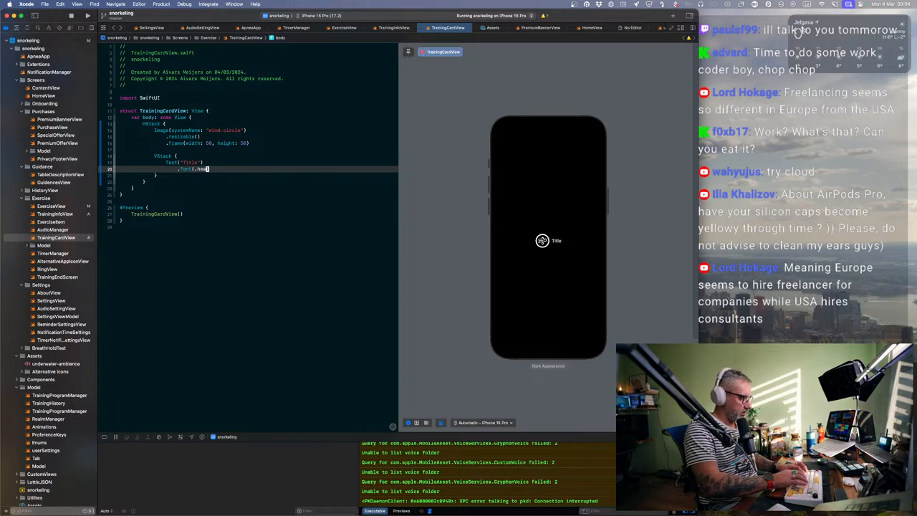
type("head")
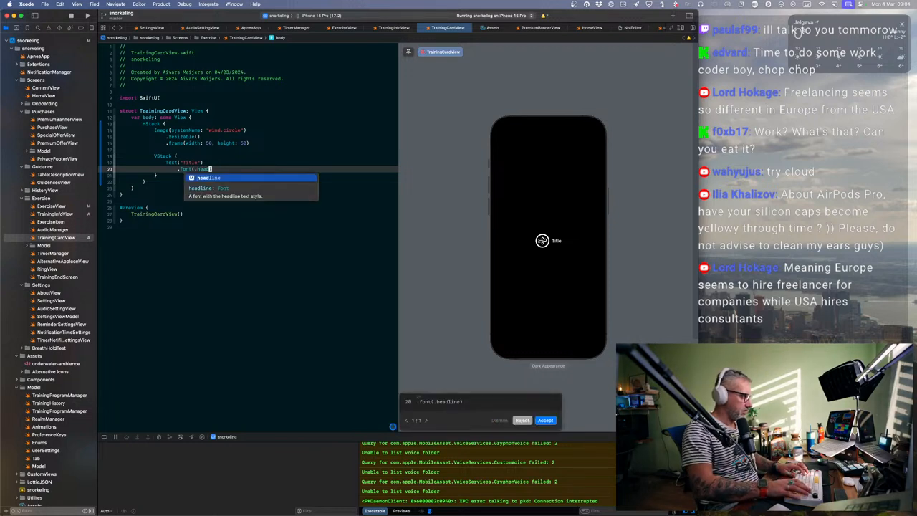
type("header")
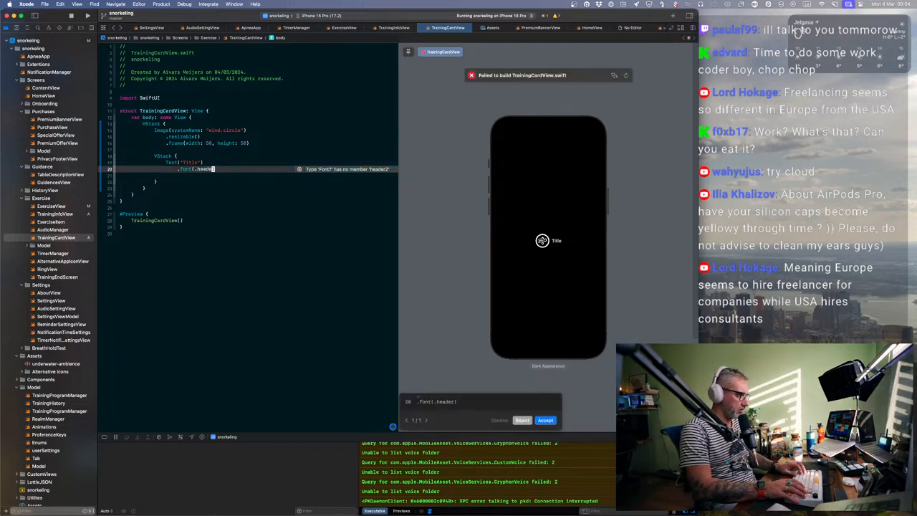
type("header")
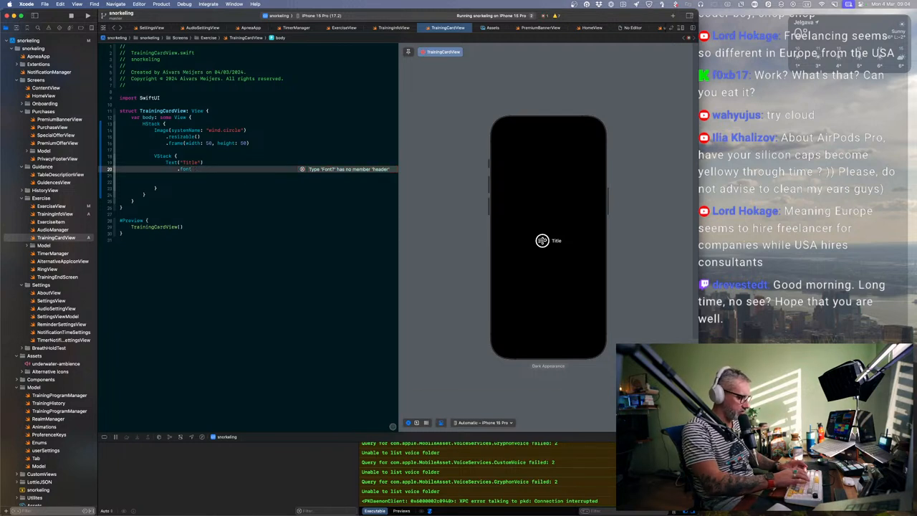
type(".font")
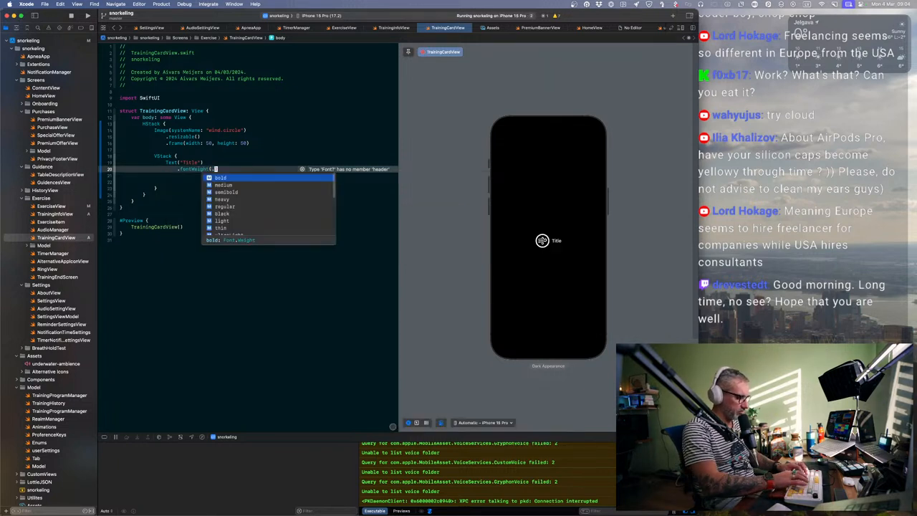
type("hea")
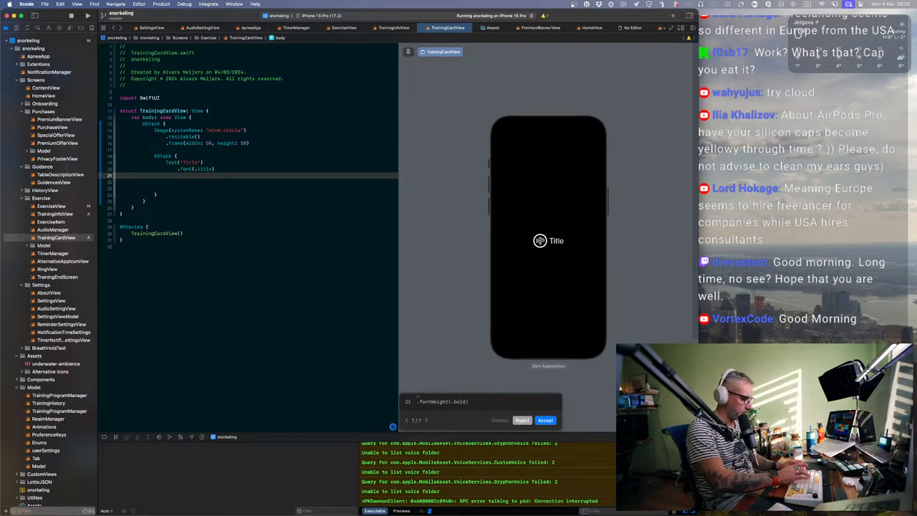
Step: Add a second Text with the 'Ventilate' subtitle beneath Title in the VStack
type("Test")
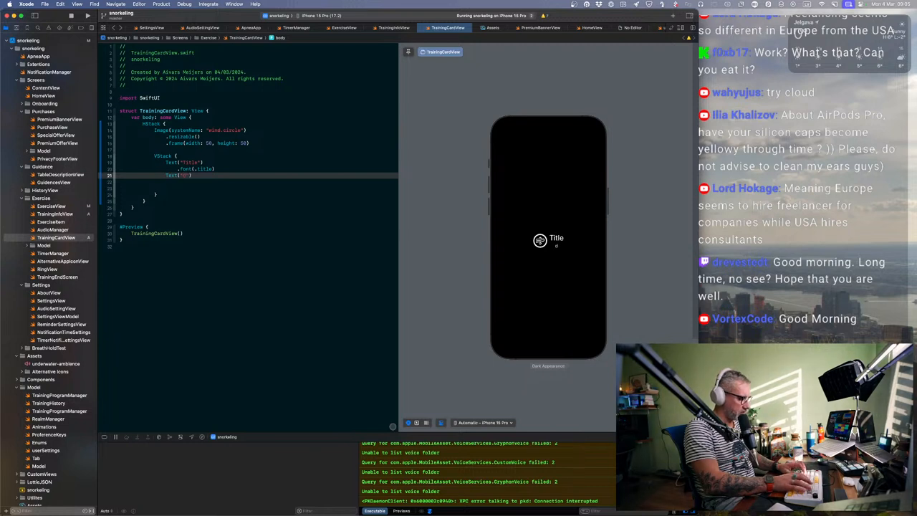
type("dest")
type(".font(")
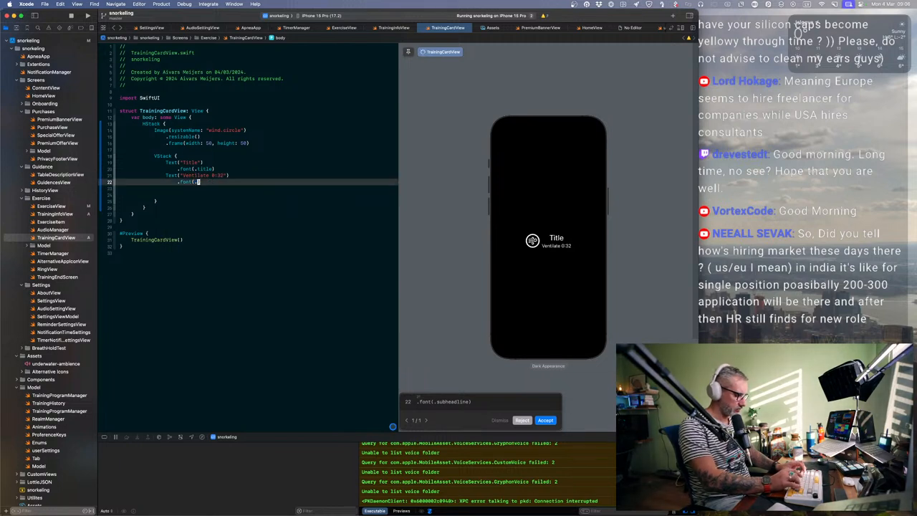
Step: Apply .font(.subheadline) to the subtitle, add a Spacer and .padding(), and start an HStack
type(".subheadline")
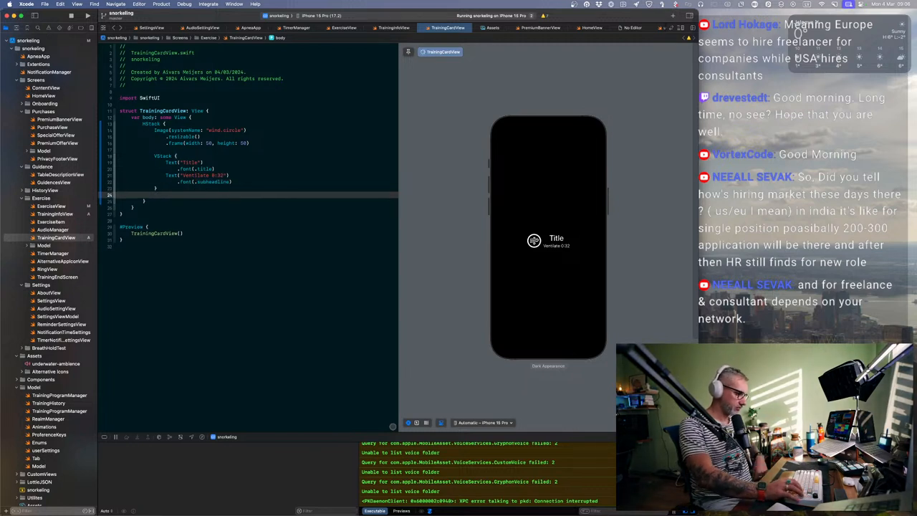
type("Spacer(")
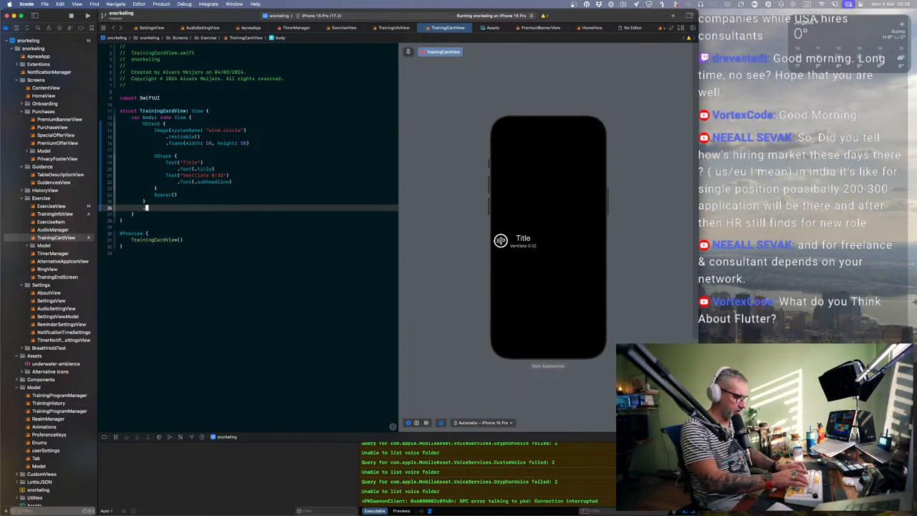
type(".padding()")
left_click(167, 155)
type("(alignment: .leading")
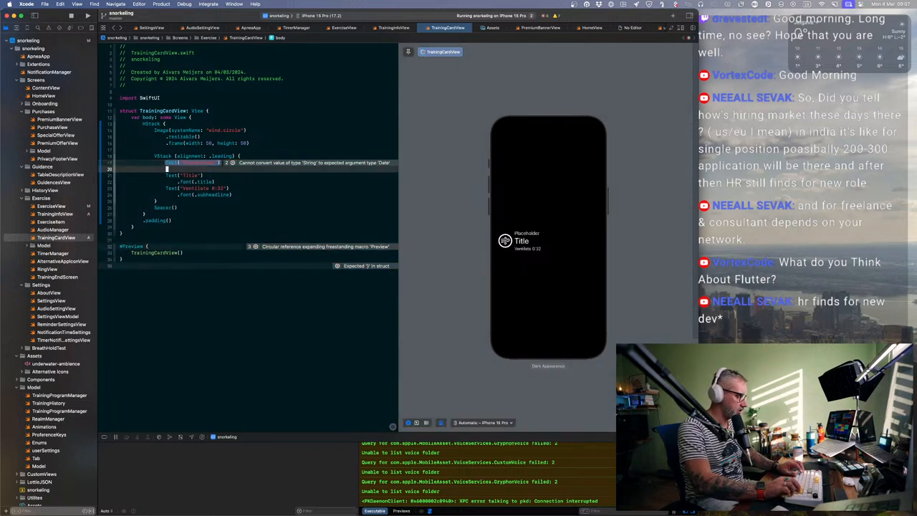
type("HS")
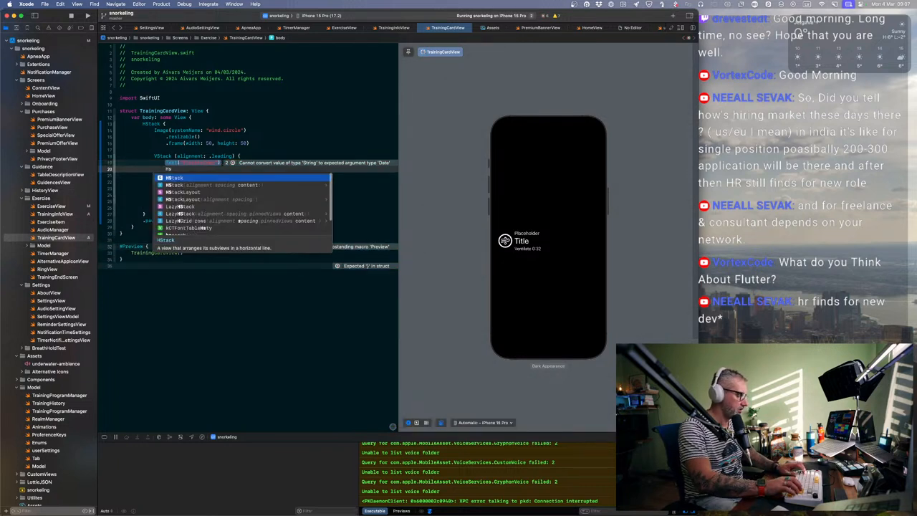